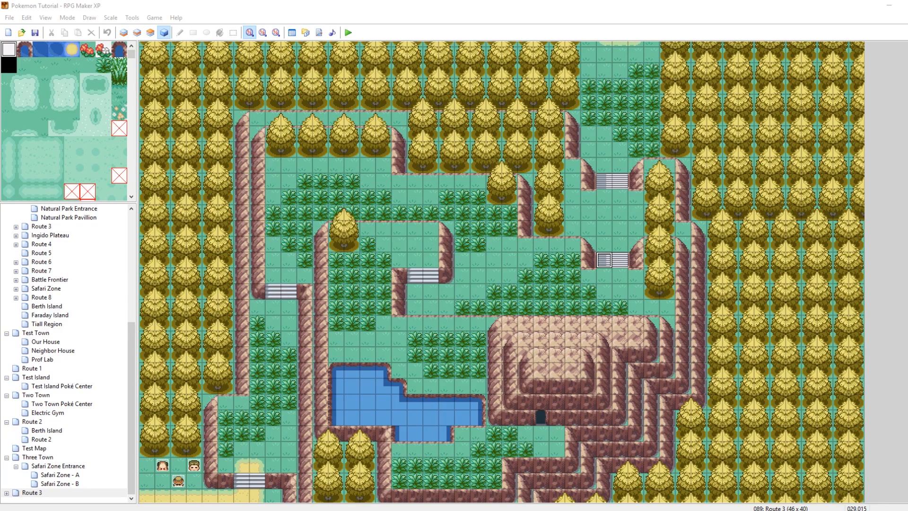
{"action": "mouse_move", "coordinate": [206, 323]}
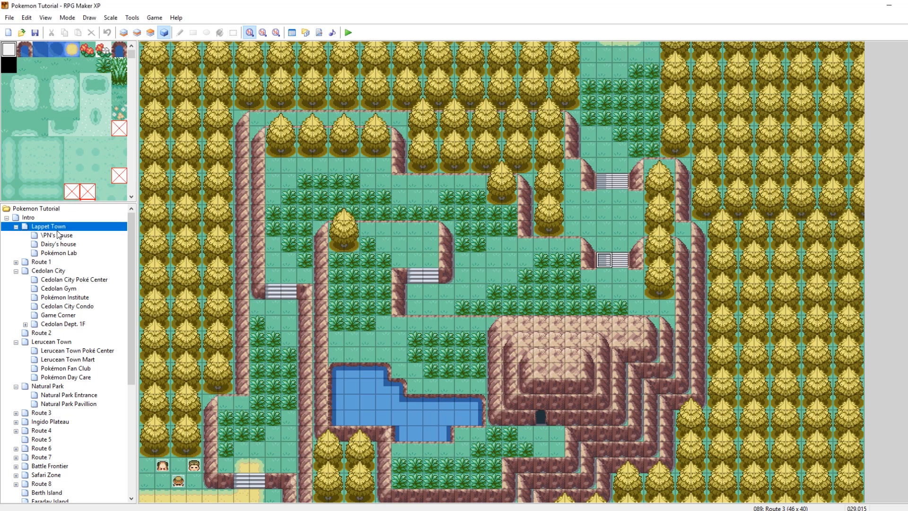
- Look through the Cedolan City maps (Daisy's house, Poké Center, Institute, Condo) down to Game Corner
{"action": "left_click", "coordinate": [58, 244]}
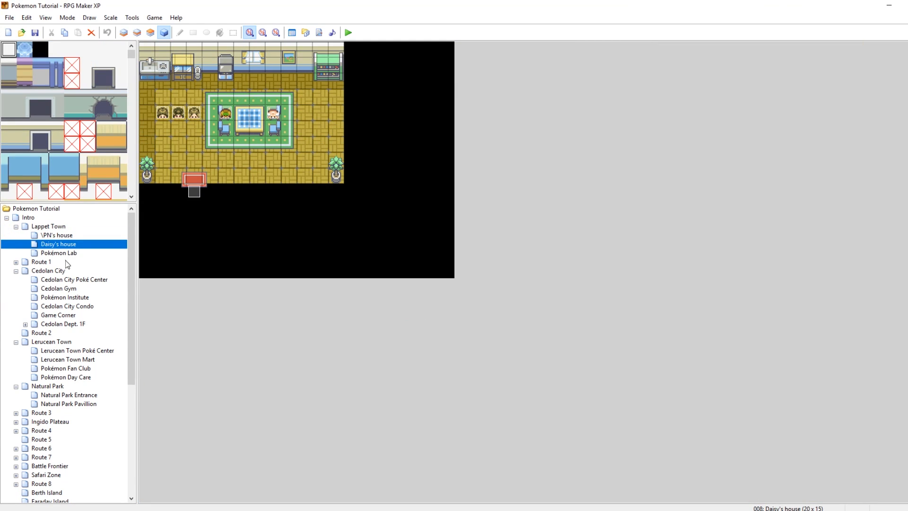
{"action": "left_click", "coordinate": [48, 270]}
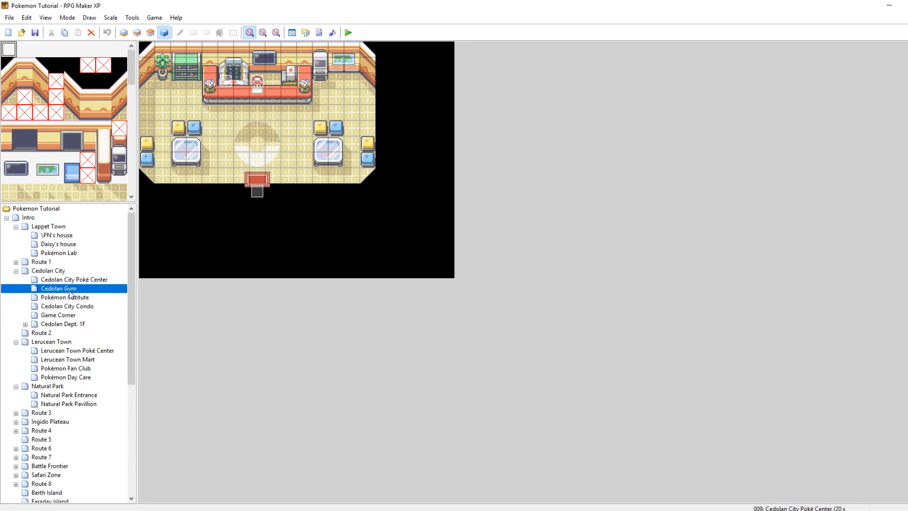
{"action": "left_click", "coordinate": [65, 297]}
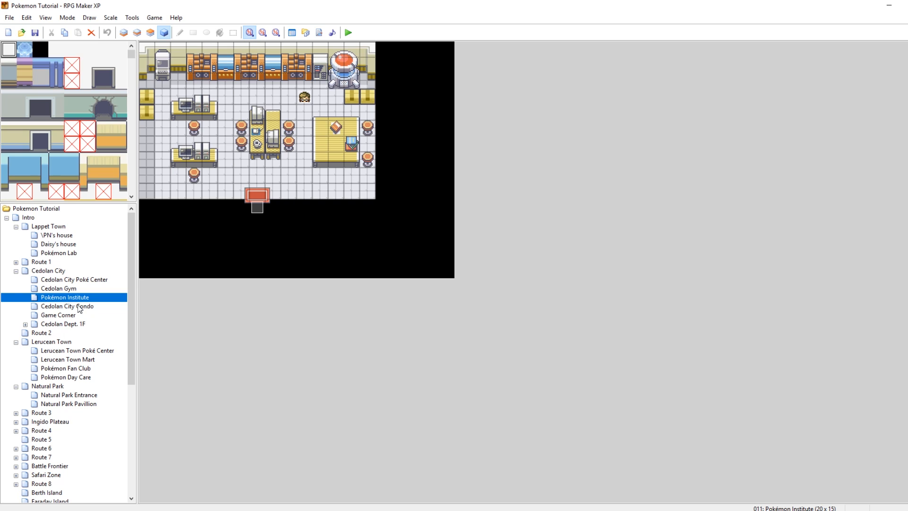
{"action": "mouse_move", "coordinate": [77, 304]}
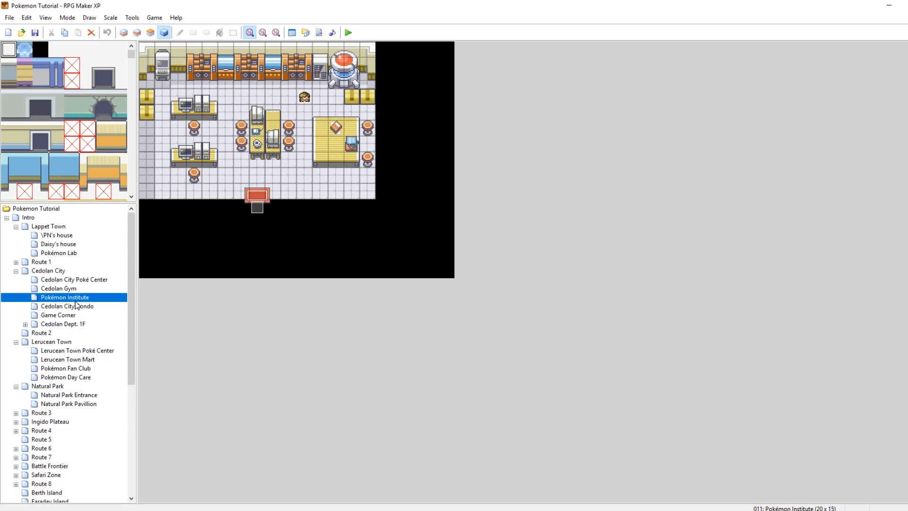
{"action": "left_click", "coordinate": [67, 305]}
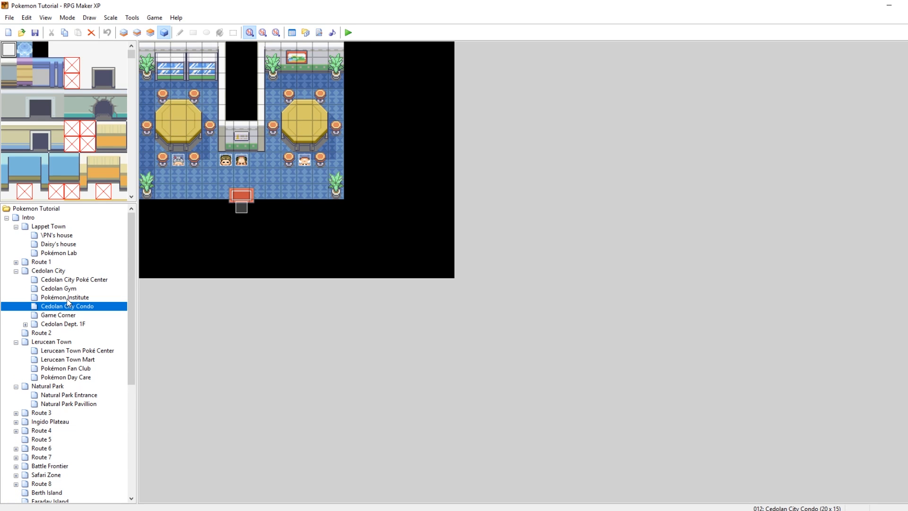
{"action": "left_click", "coordinate": [57, 314]}
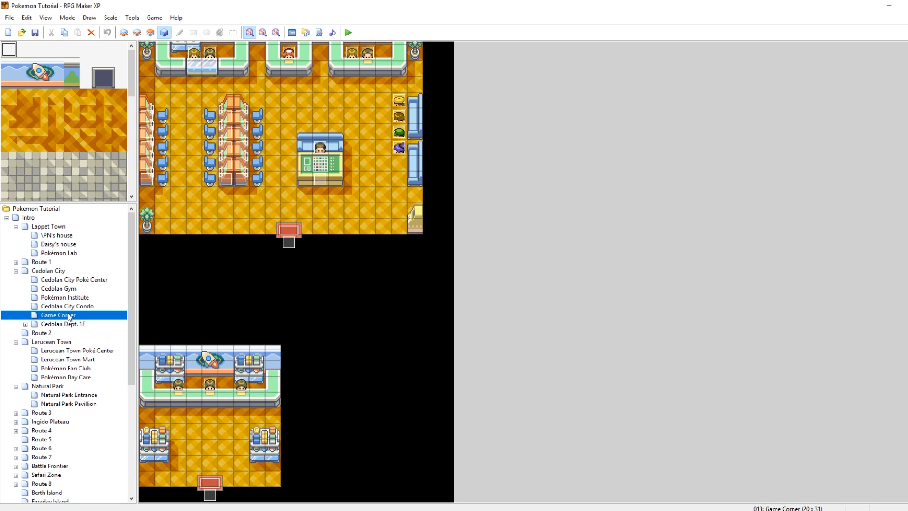
- Check Game Corner's properties unchanged, then delete it to free map ID 013
{"action": "double_click", "coordinate": [57, 314]}
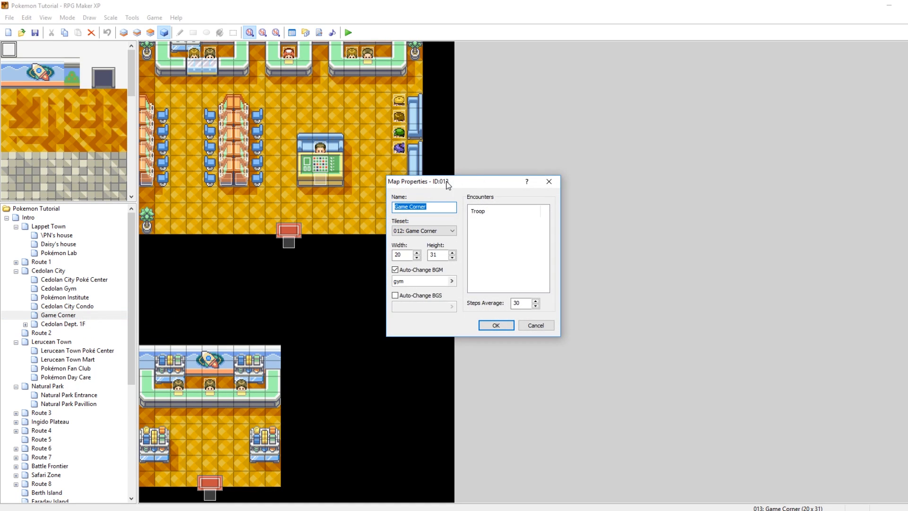
{"action": "left_click", "coordinate": [495, 325]}
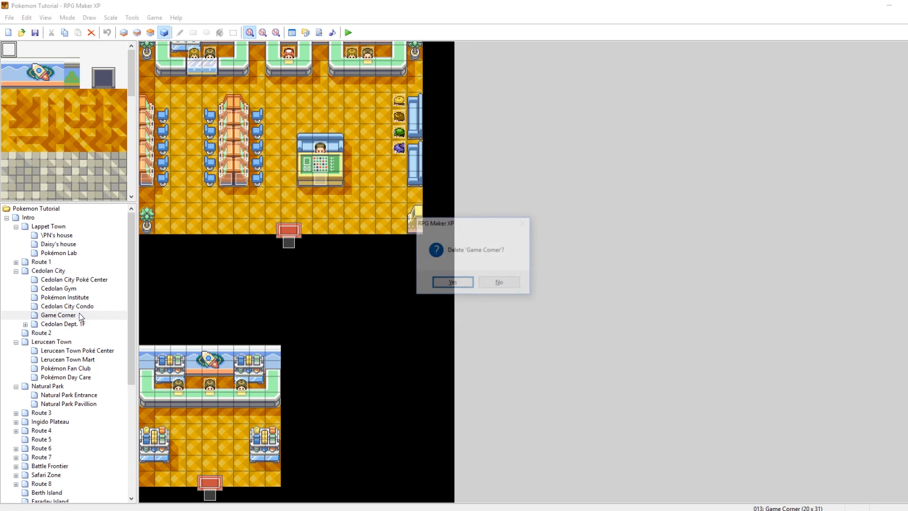
{"action": "left_click", "coordinate": [451, 282]}
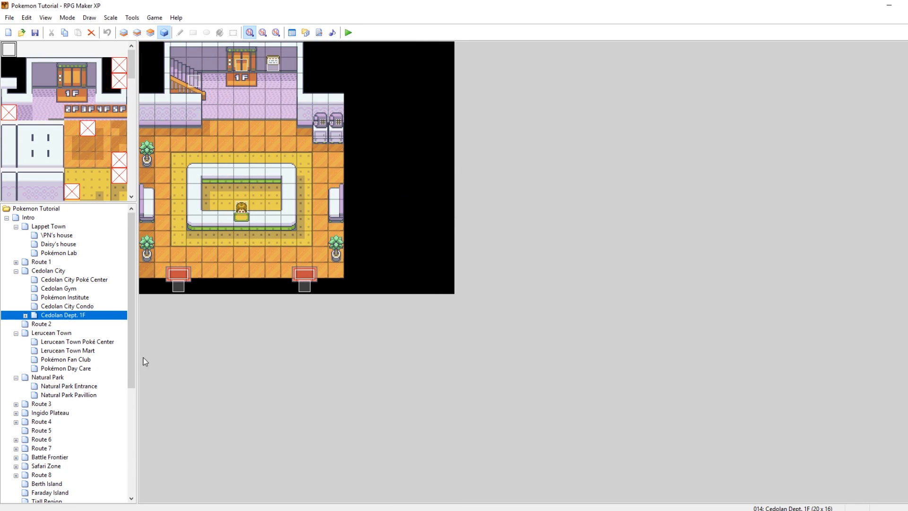
- Create a blank new map with default settings so it takes the freed slot as MAP013
{"action": "scroll", "scroll_direction": "down", "scroll_amount": 3}
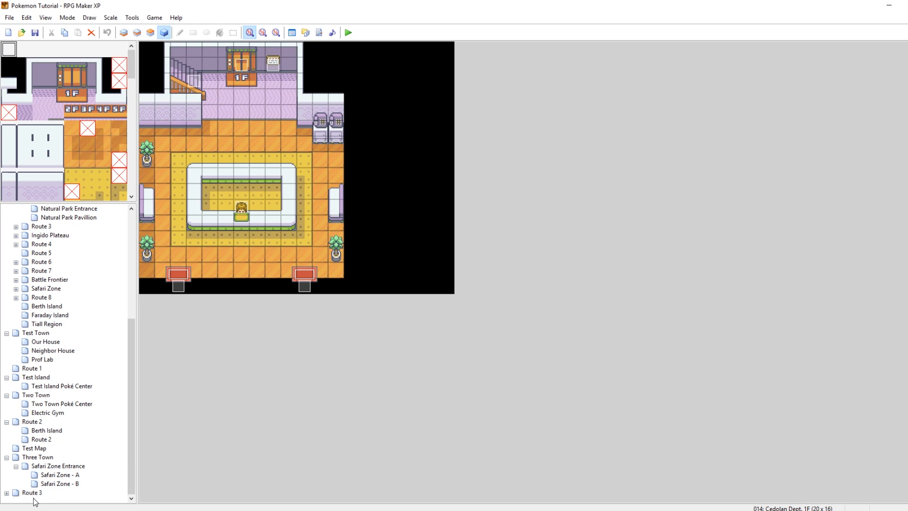
{"action": "right_click", "coordinate": [35, 499]}
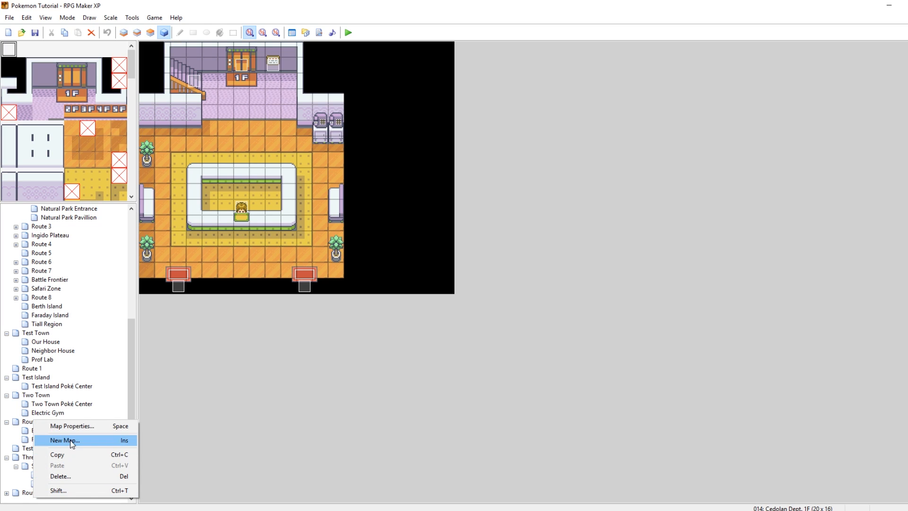
{"action": "left_click", "coordinate": [65, 440]}
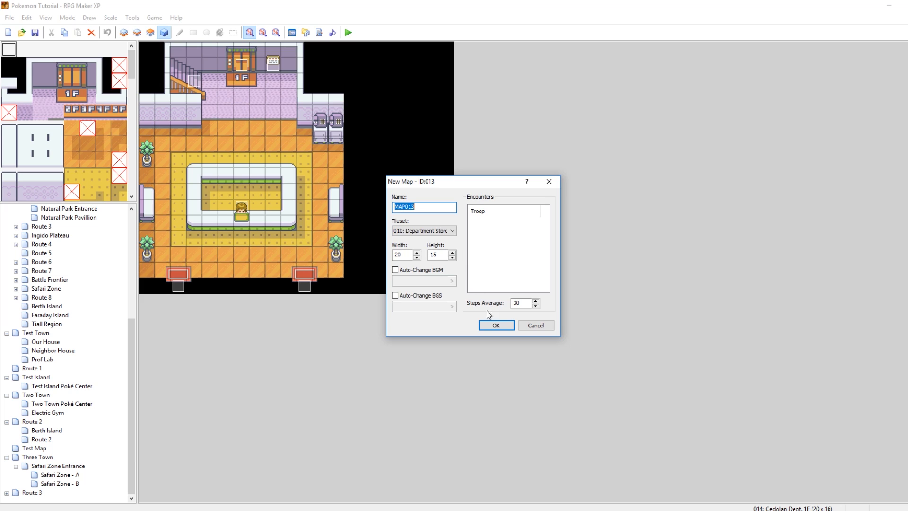
{"action": "left_click", "coordinate": [495, 325]}
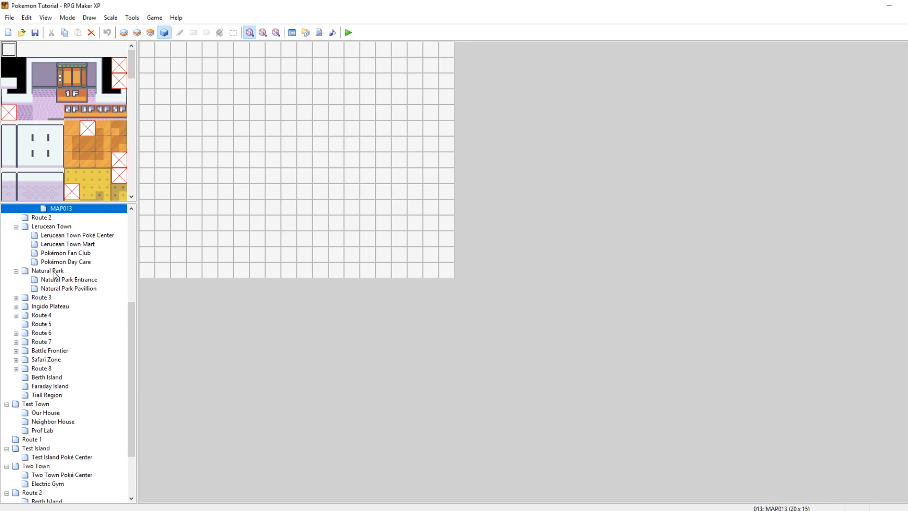
{"action": "mouse_move", "coordinate": [283, 79]}
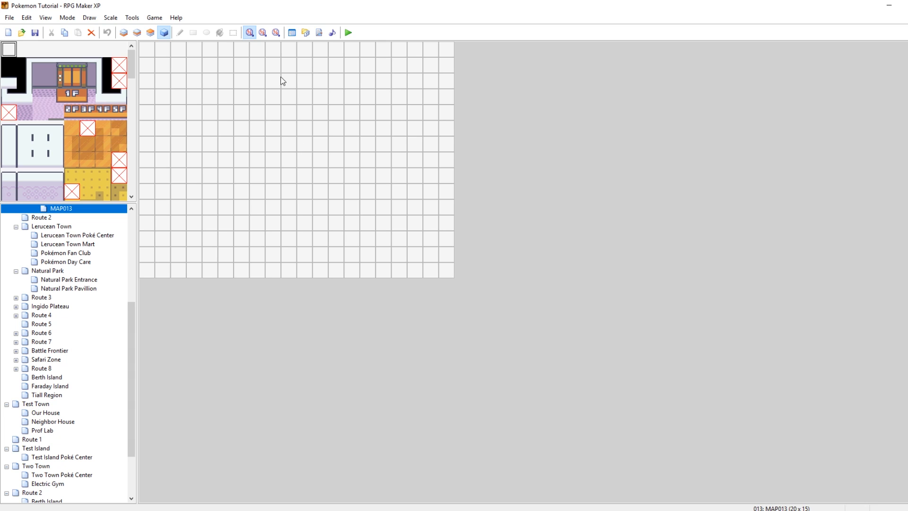
{"action": "mouse_move", "coordinate": [325, 108]}
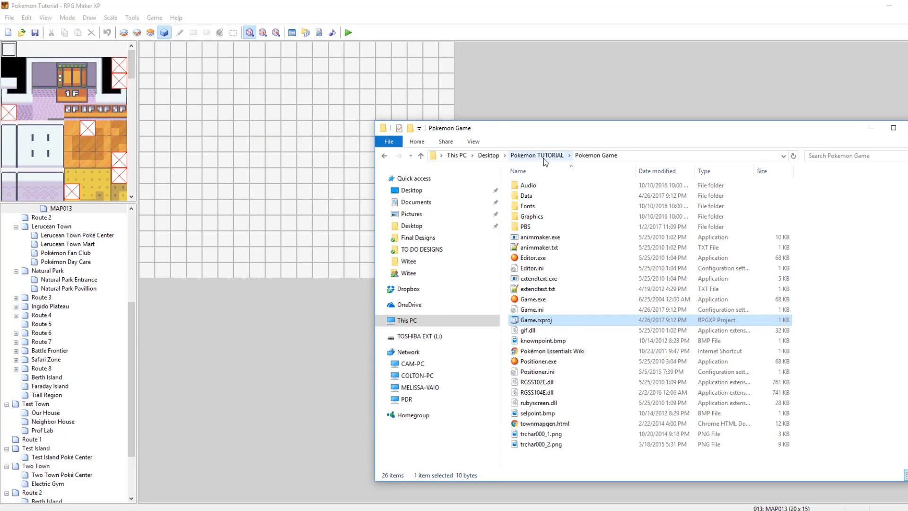
- Browse Pokémon Essentials v16's Data folder for its Map .rxdata files, then return to the Pokemon Game folder
{"action": "left_click", "coordinate": [536, 155]}
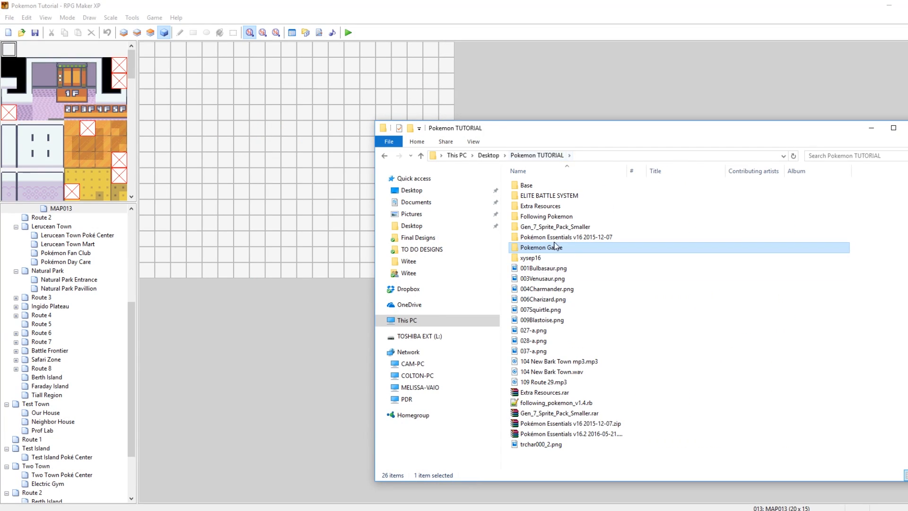
{"action": "double_click", "coordinate": [569, 237]}
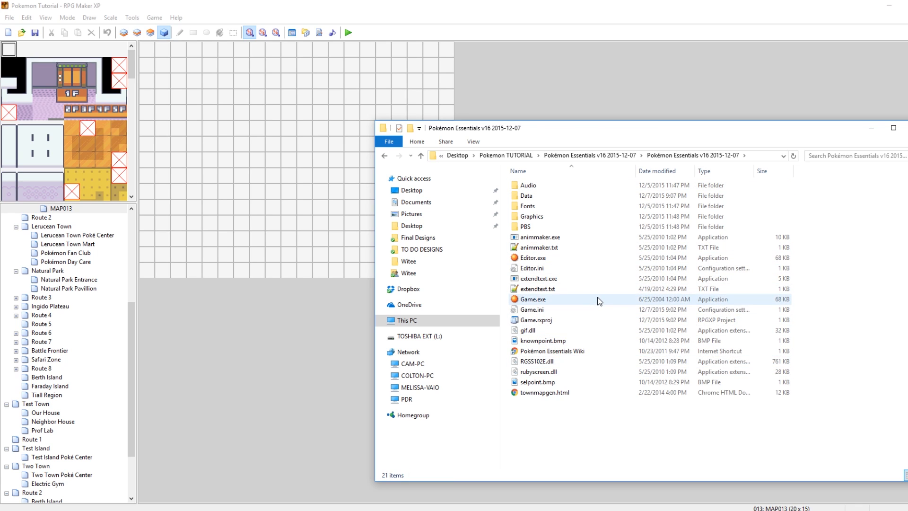
{"action": "mouse_move", "coordinate": [600, 301]}
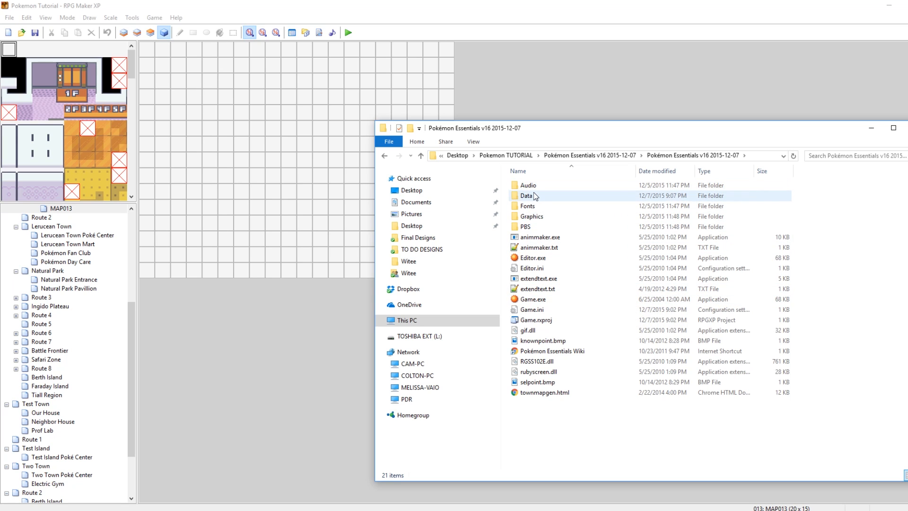
{"action": "double_click", "coordinate": [527, 195]}
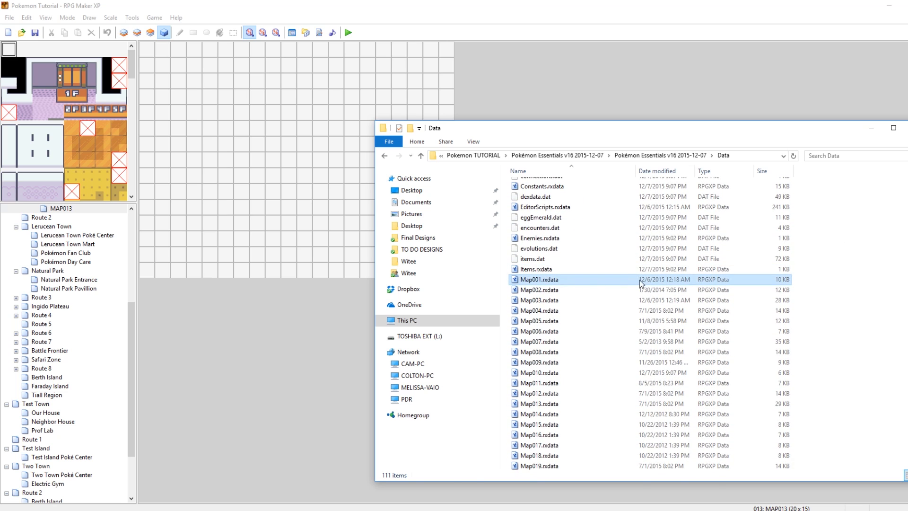
{"action": "left_click", "coordinate": [540, 279]}
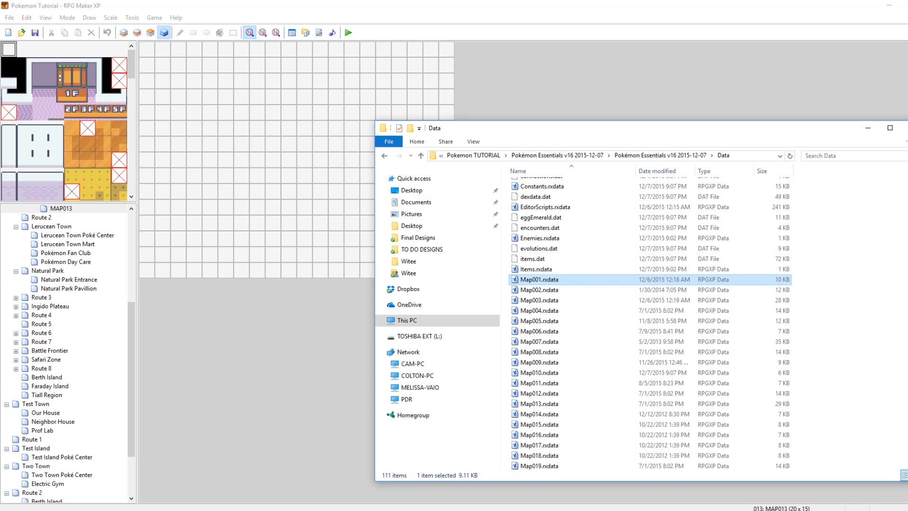
{"action": "scroll", "scroll_direction": "down", "scroll_amount": 3}
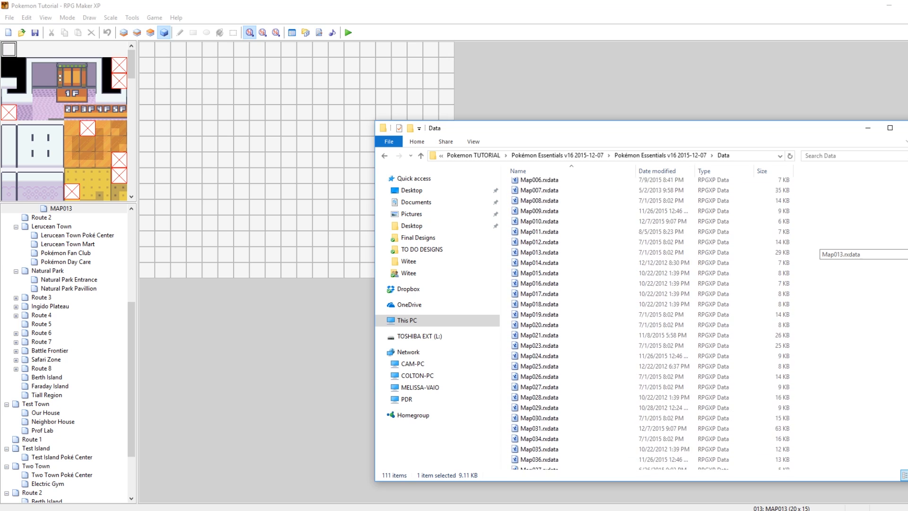
{"action": "scroll", "scroll_direction": "down", "scroll_amount": 3}
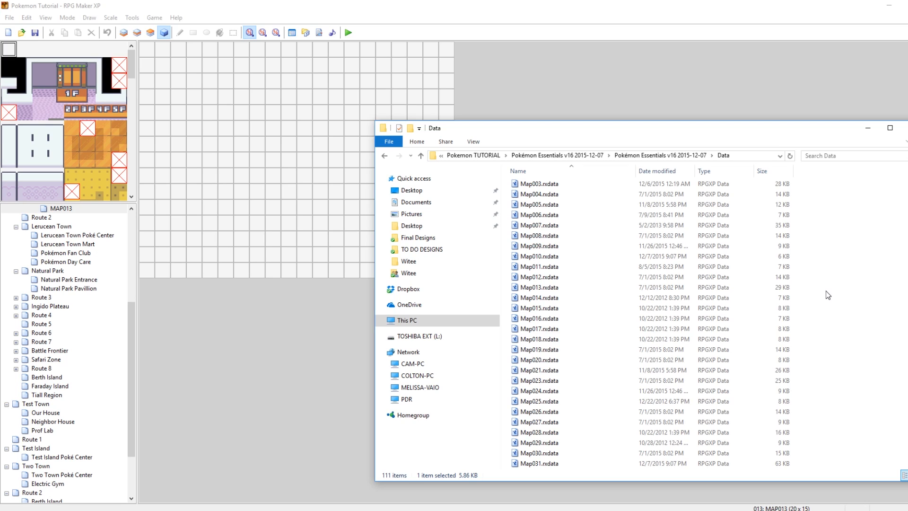
{"action": "left_click", "coordinate": [540, 287]}
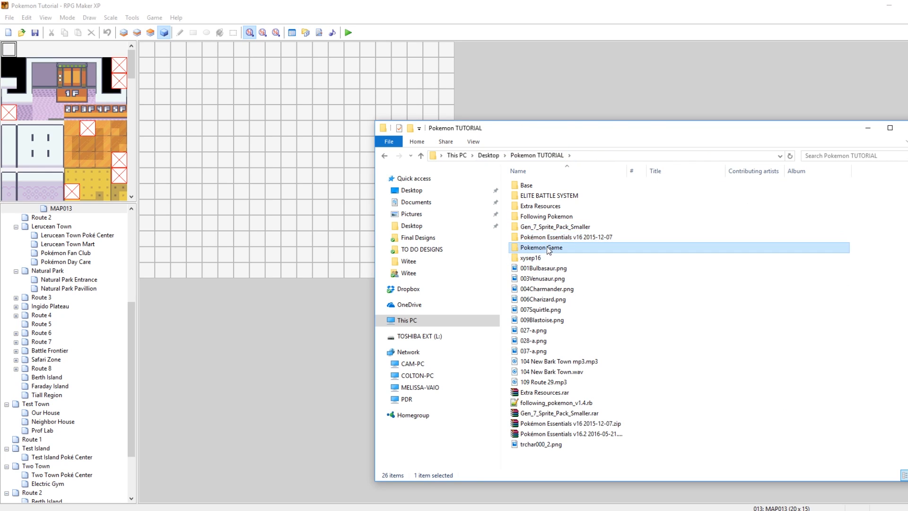
{"action": "double_click", "coordinate": [541, 247]}
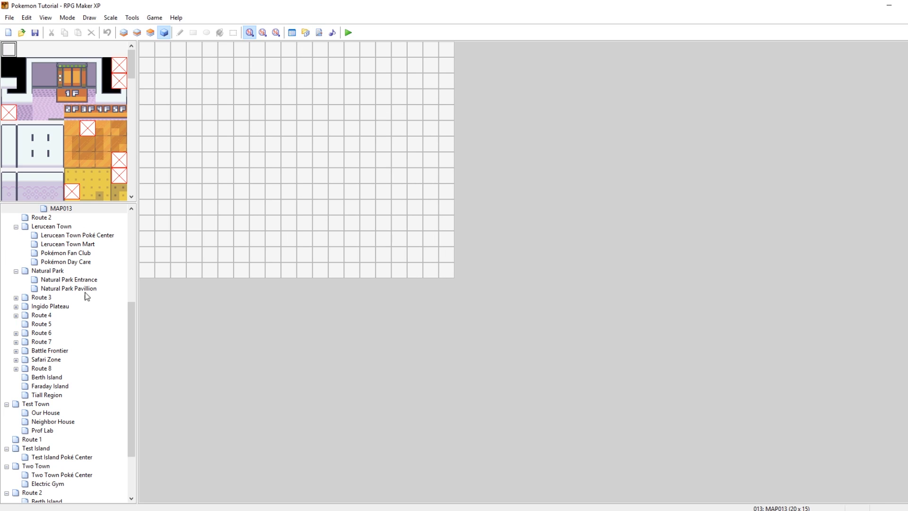
{"action": "mouse_move", "coordinate": [146, 296]}
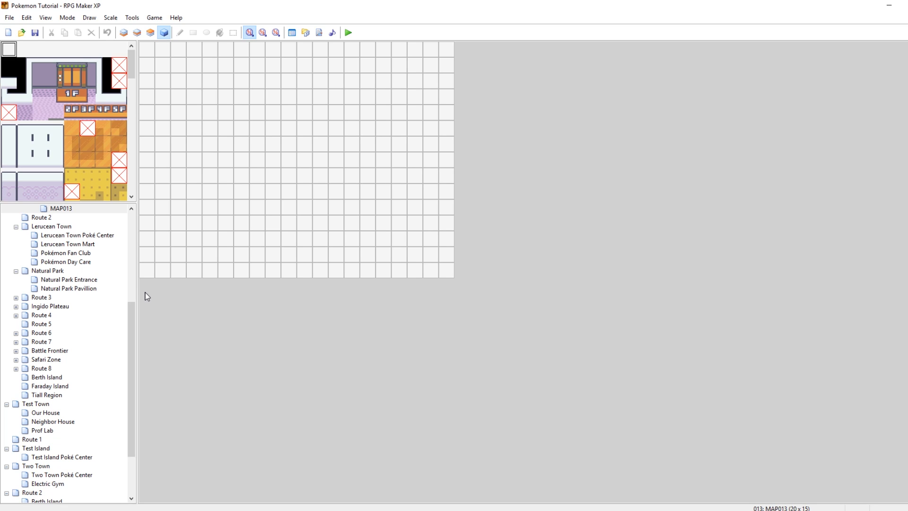
{"action": "mouse_move", "coordinate": [261, 226]}
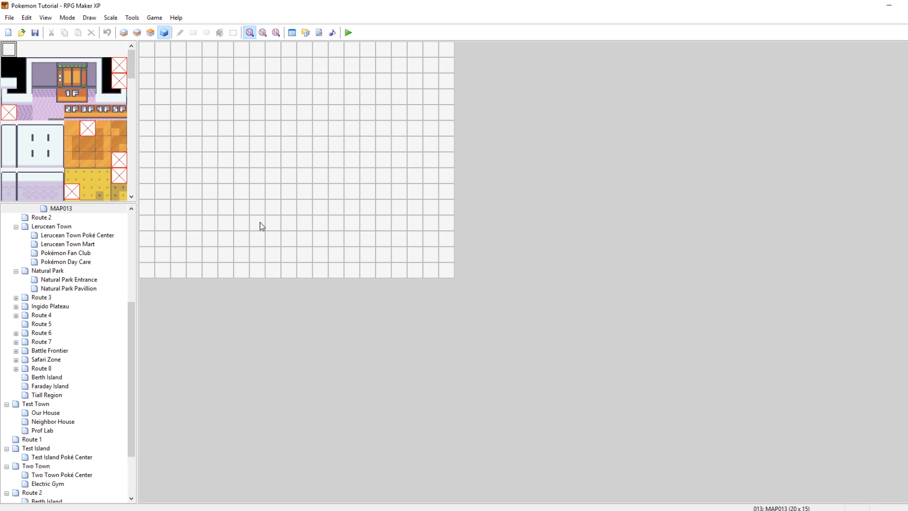
{"action": "mouse_move", "coordinate": [259, 218]}
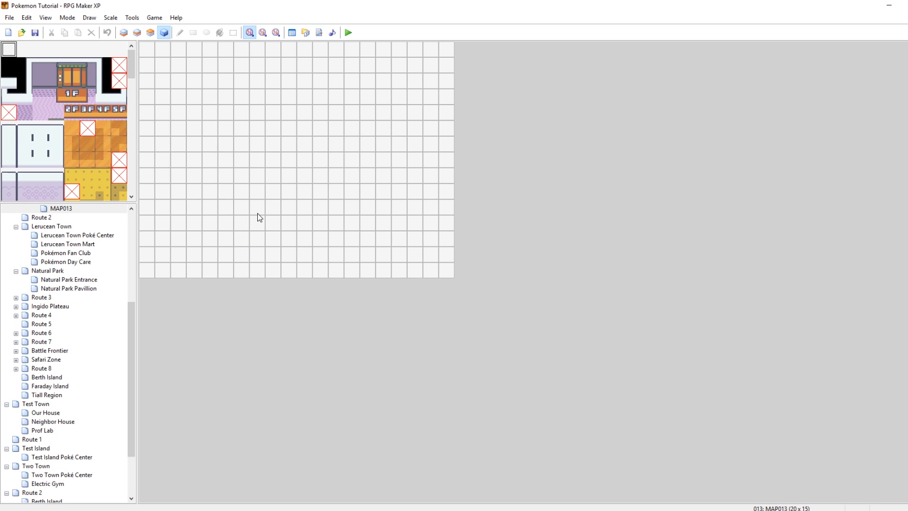
{"action": "mouse_move", "coordinate": [566, 406]}
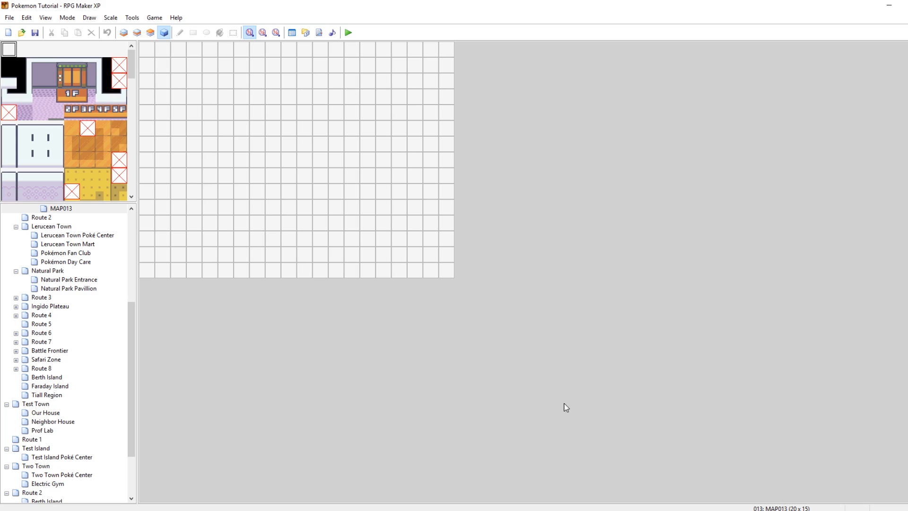
{"action": "mouse_move", "coordinate": [204, 503]}
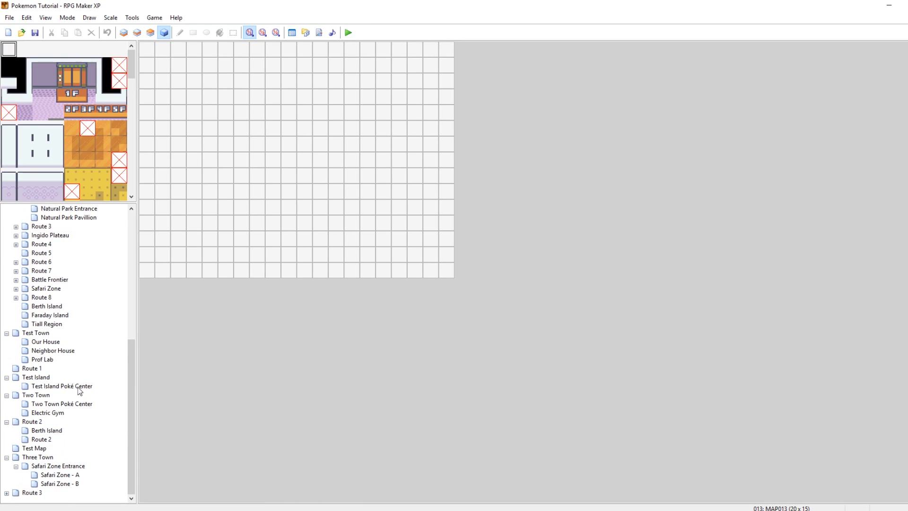
- Create another blank map with default settings, appearing as MAP090 under MAP013
{"action": "right_click", "coordinate": [32, 420]}
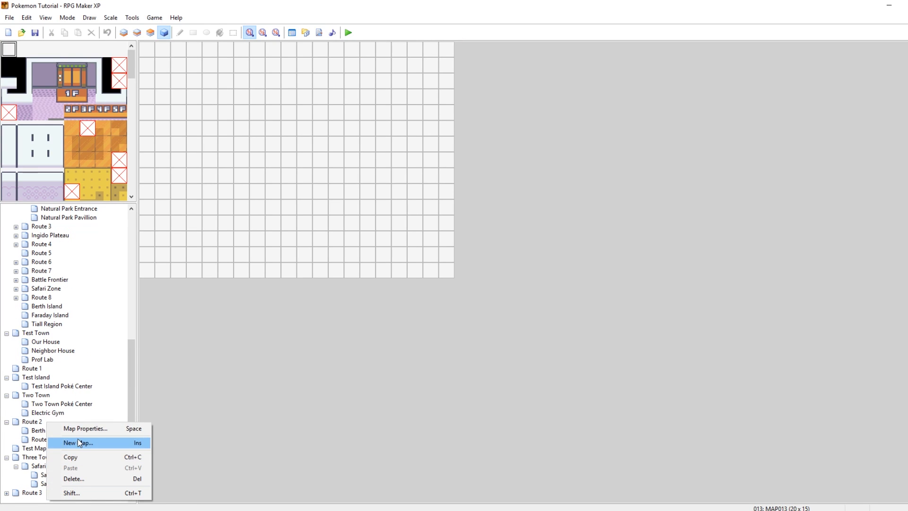
{"action": "left_click", "coordinate": [77, 442]}
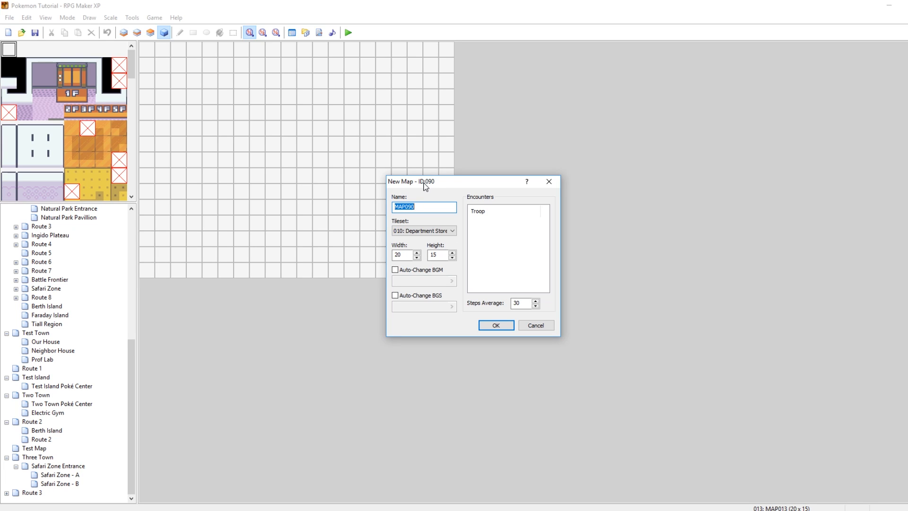
{"action": "mouse_move", "coordinate": [56, 504]}
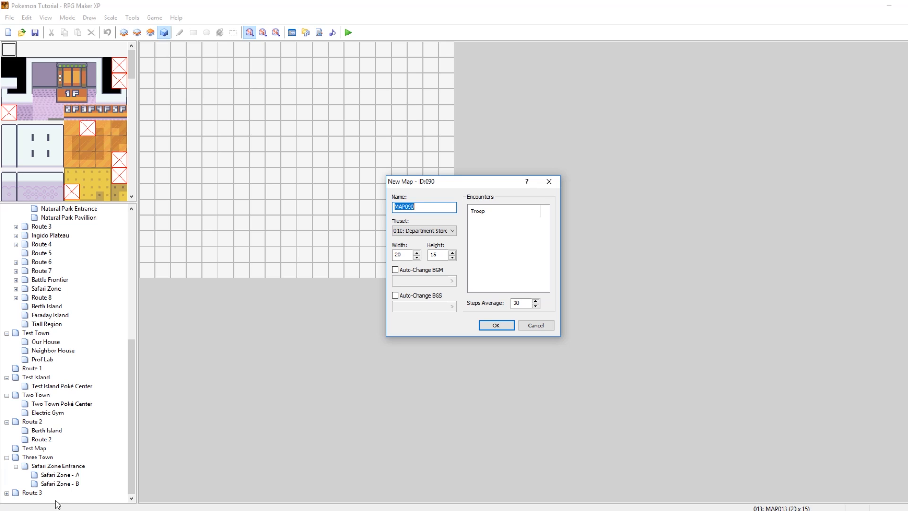
{"action": "left_click", "coordinate": [494, 324]}
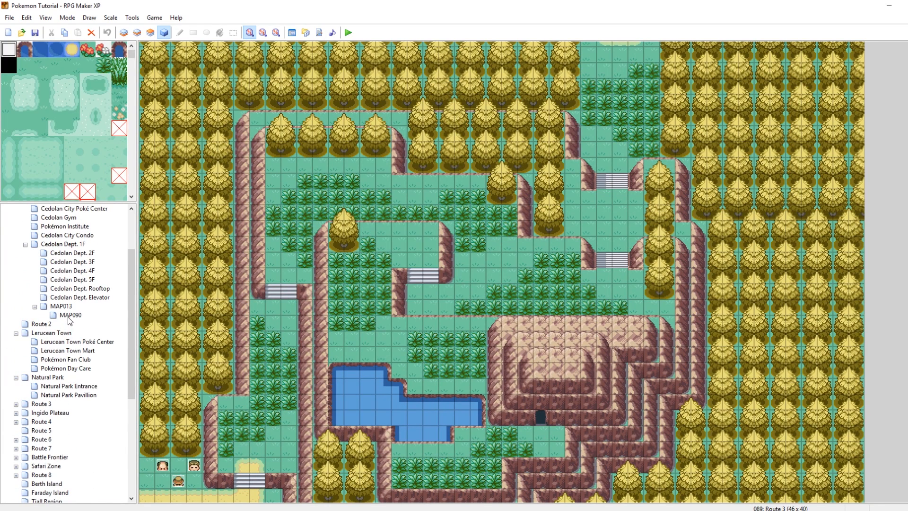
- Rename the copied map file to Map090.rxdata and move it into Data, replacing the blank one
{"action": "left_click", "coordinate": [70, 314]}
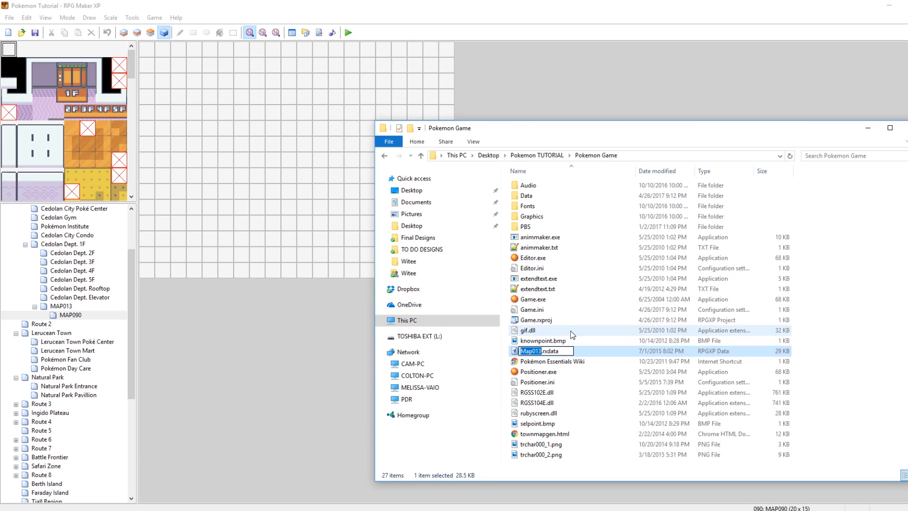
{"action": "type", "text": "Map090"}
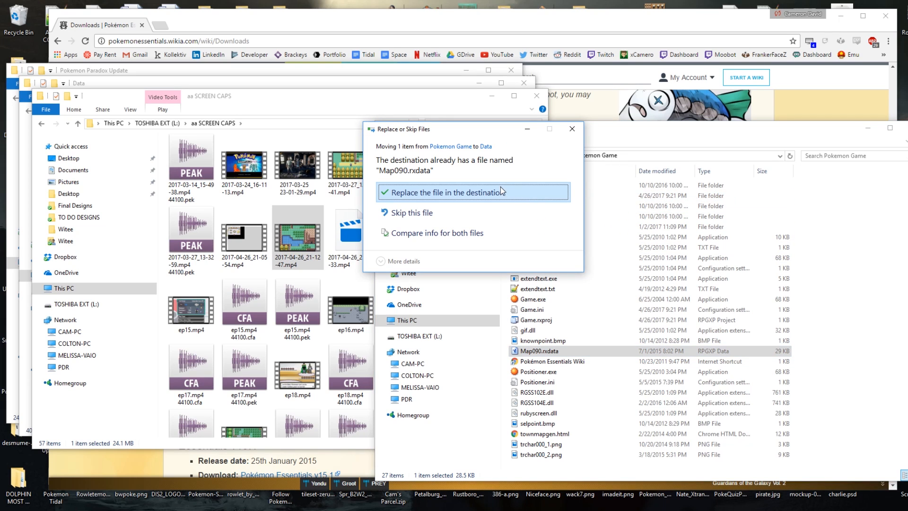
{"action": "left_click", "coordinate": [447, 192]}
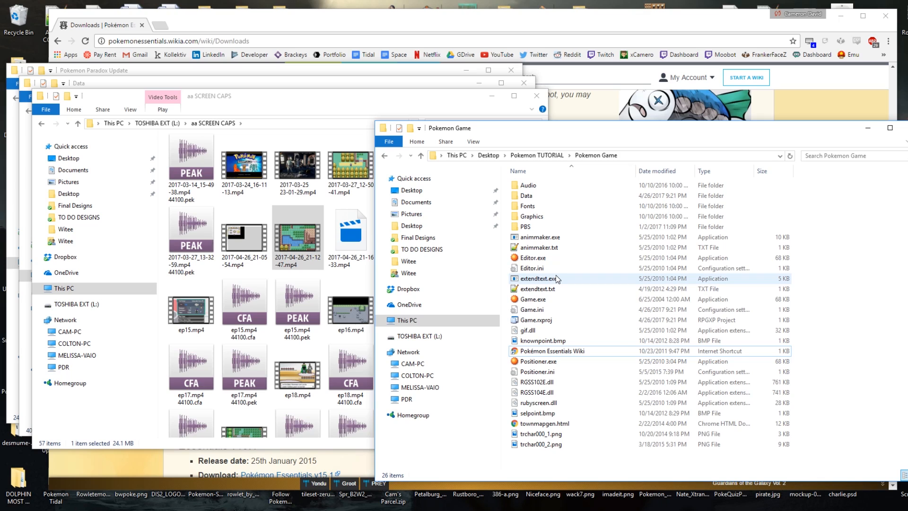
{"action": "mouse_move", "coordinate": [562, 280]}
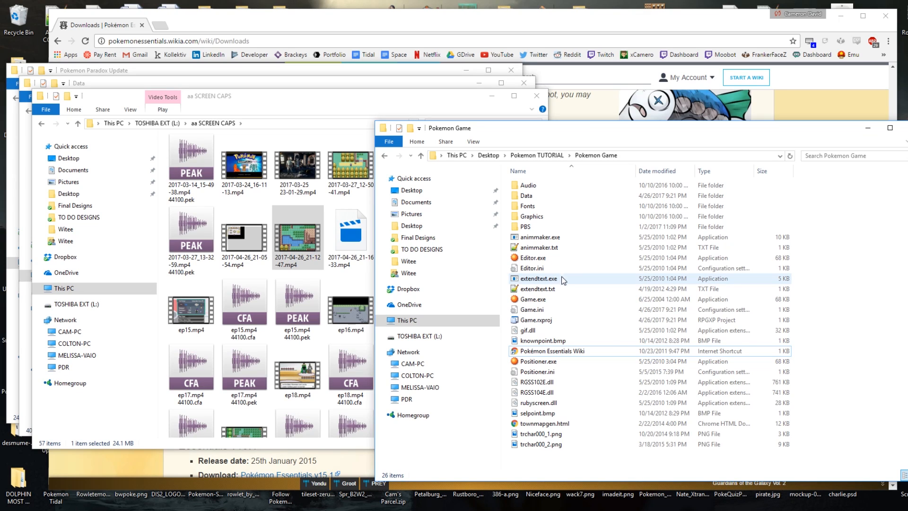
{"action": "left_click", "coordinate": [541, 320]}
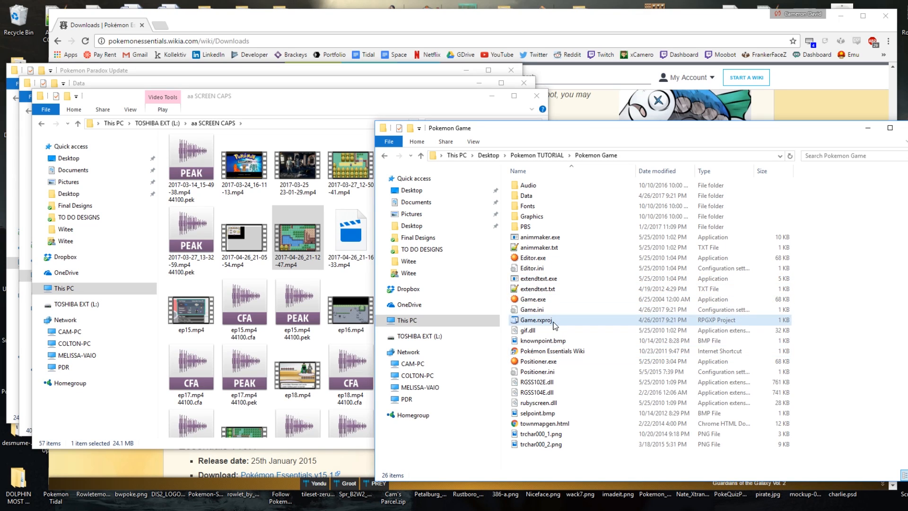
- Reload Game.rxproj so MAP090 shows the Game Corner, checking its properties and door exit event unchanged
{"action": "double_click", "coordinate": [541, 320]}
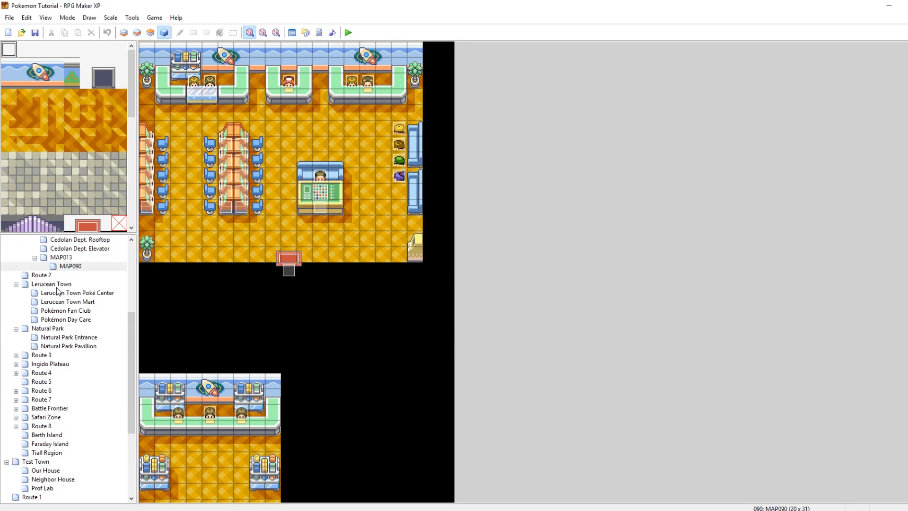
{"action": "double_click", "coordinate": [70, 266]}
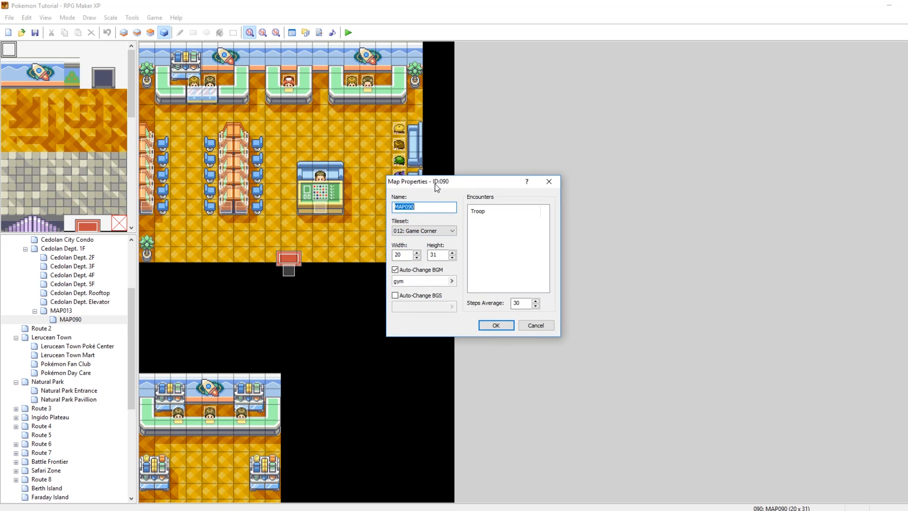
{"action": "left_click", "coordinate": [495, 324]}
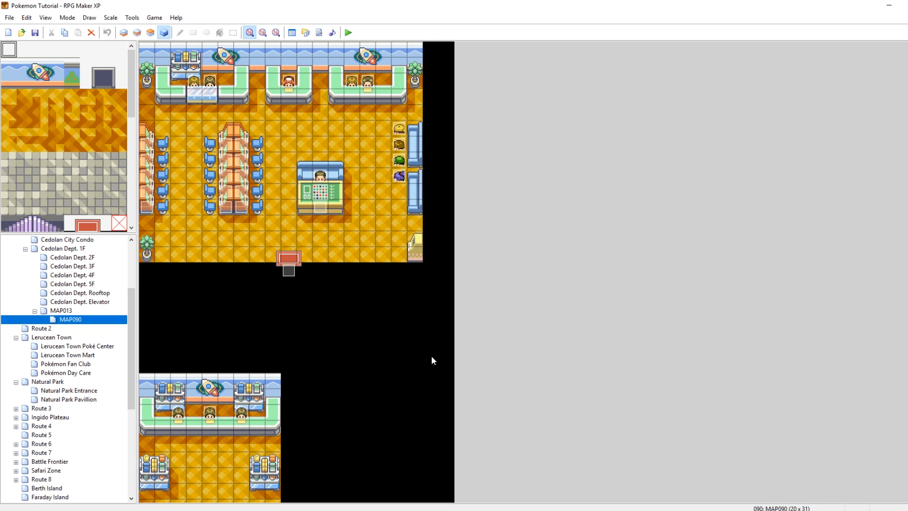
{"action": "mouse_move", "coordinate": [423, 370]}
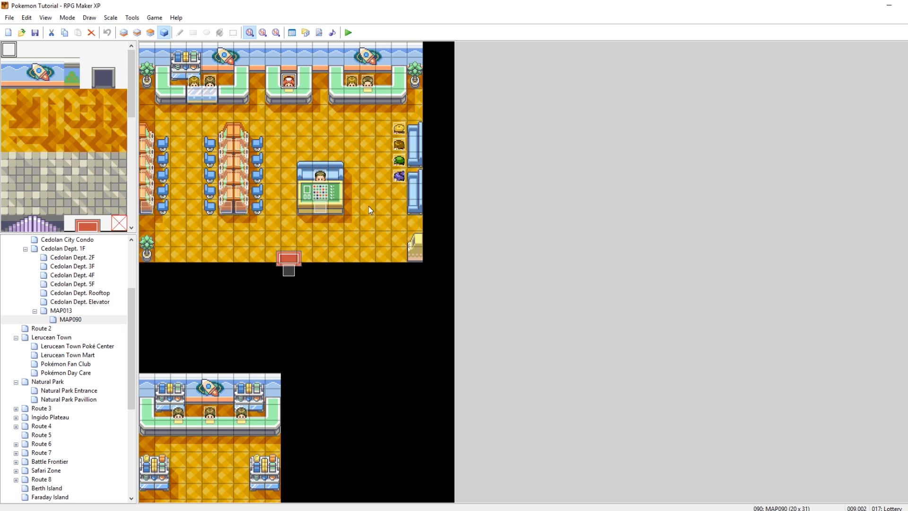
{"action": "double_click", "coordinate": [289, 258]}
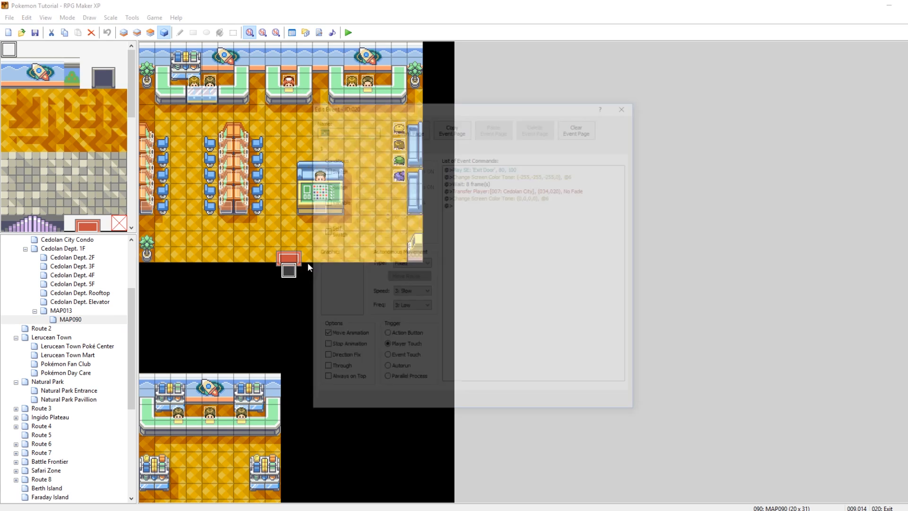
{"action": "left_click", "coordinate": [620, 110]}
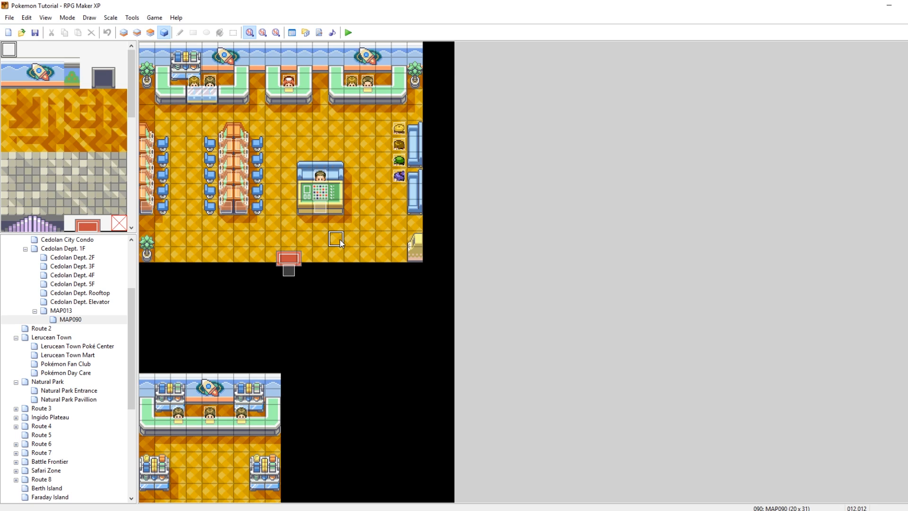
{"action": "mouse_move", "coordinate": [261, 448]}
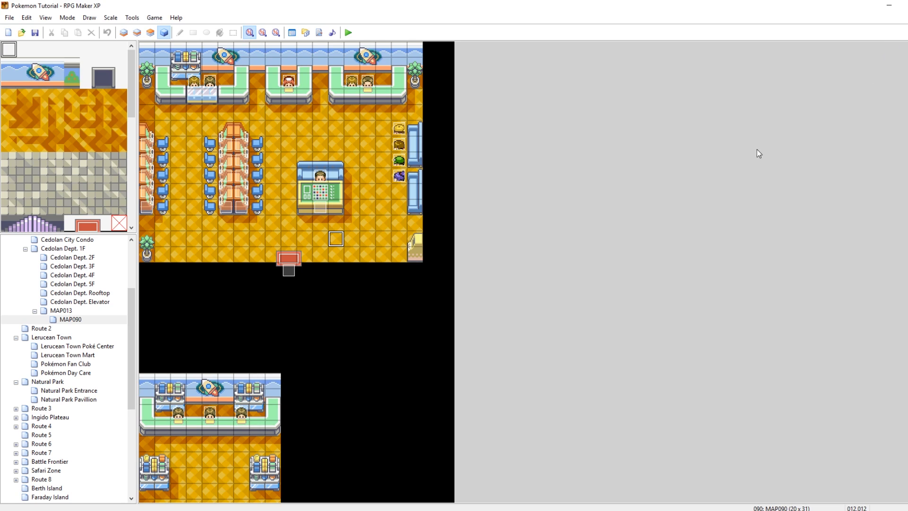
{"action": "mouse_move", "coordinate": [679, 210]}
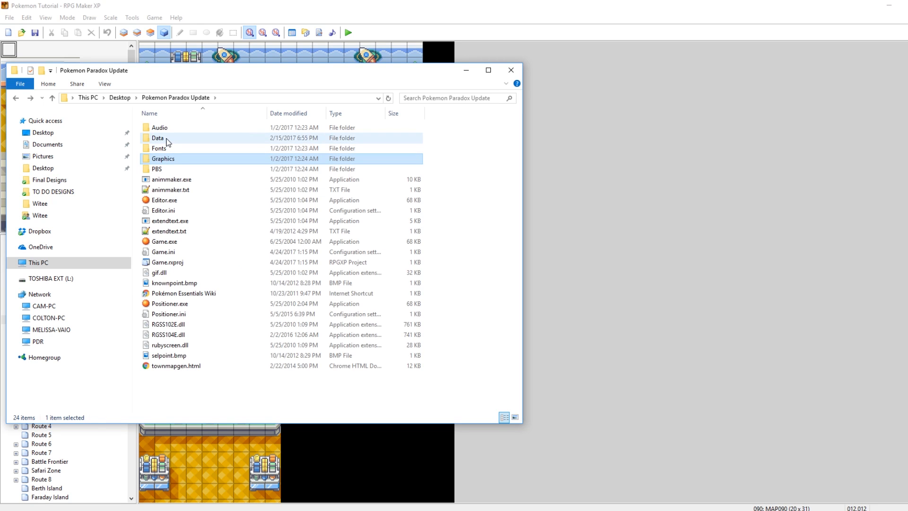
- In the Pokemon Paradox Update project's Data folder, pick the next Map .rxdata file to copy
{"action": "double_click", "coordinate": [158, 138]}
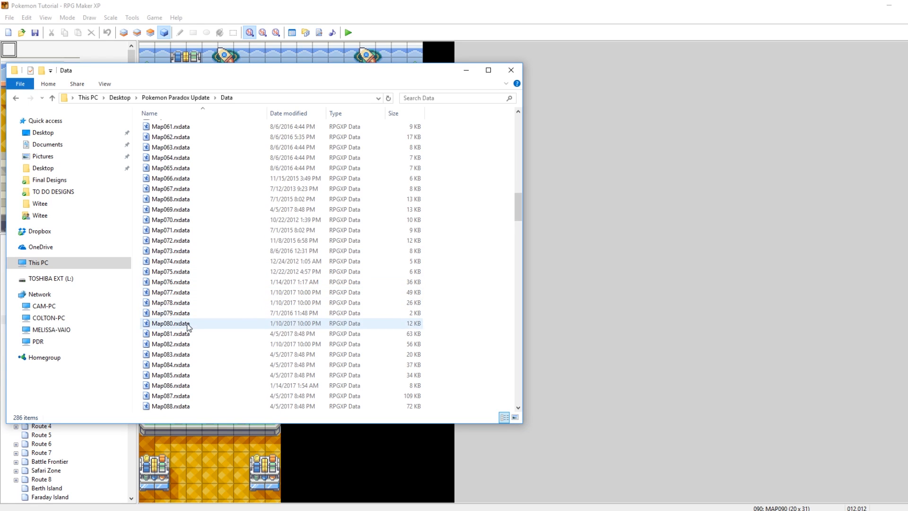
{"action": "left_click", "coordinate": [172, 343]}
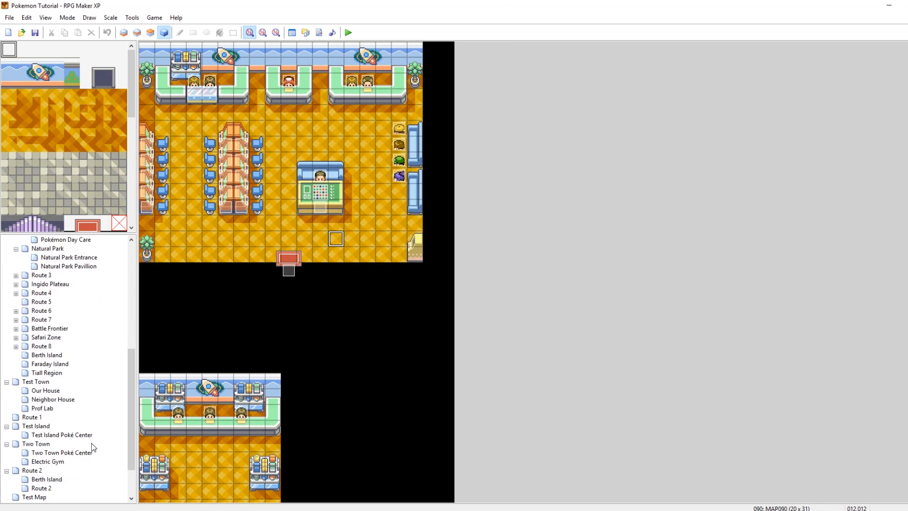
- Create a blank new map under Route 3 with default settings, listed as MAP091
{"action": "left_click", "coordinate": [32, 488]}
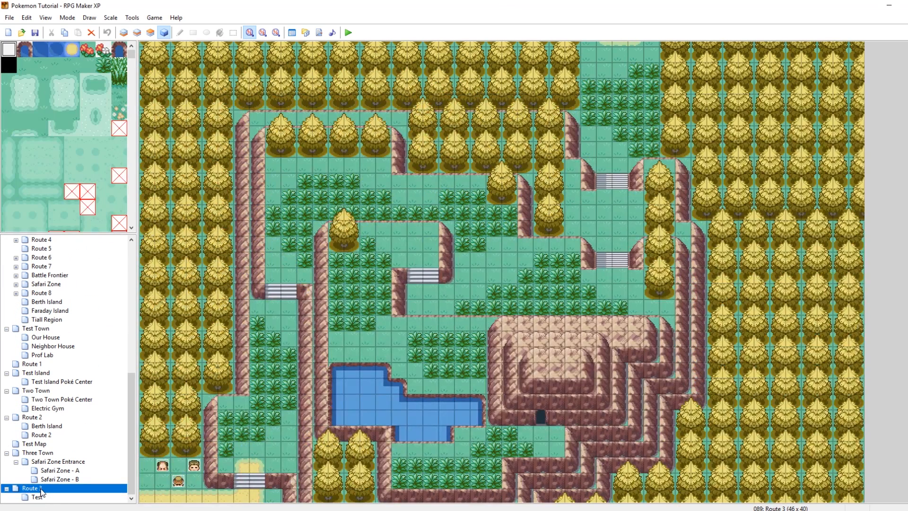
{"action": "right_click", "coordinate": [37, 487]}
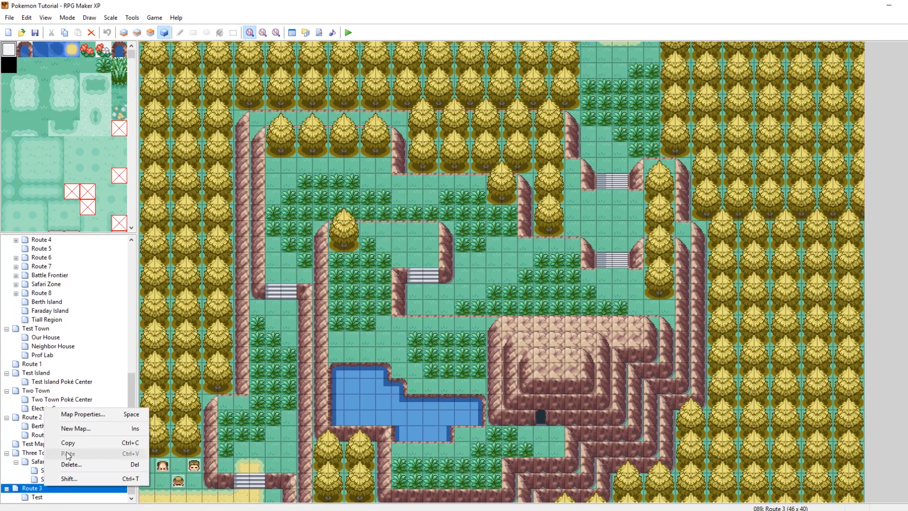
{"action": "left_click", "coordinate": [76, 428]}
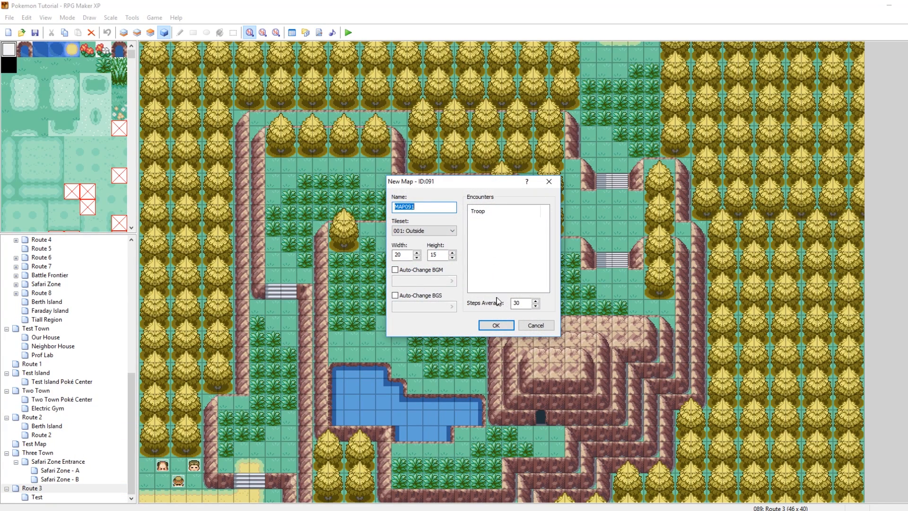
{"action": "left_click", "coordinate": [495, 325]}
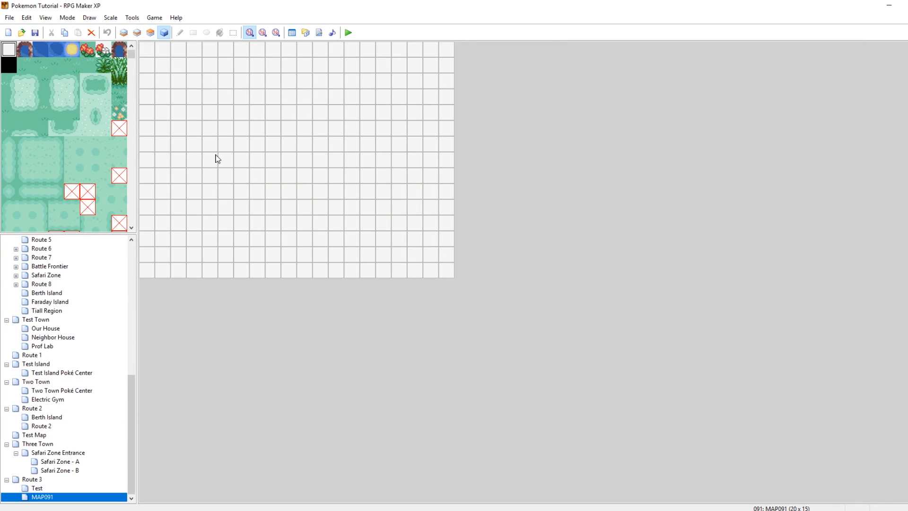
{"action": "left_click", "coordinate": [374, 241]}
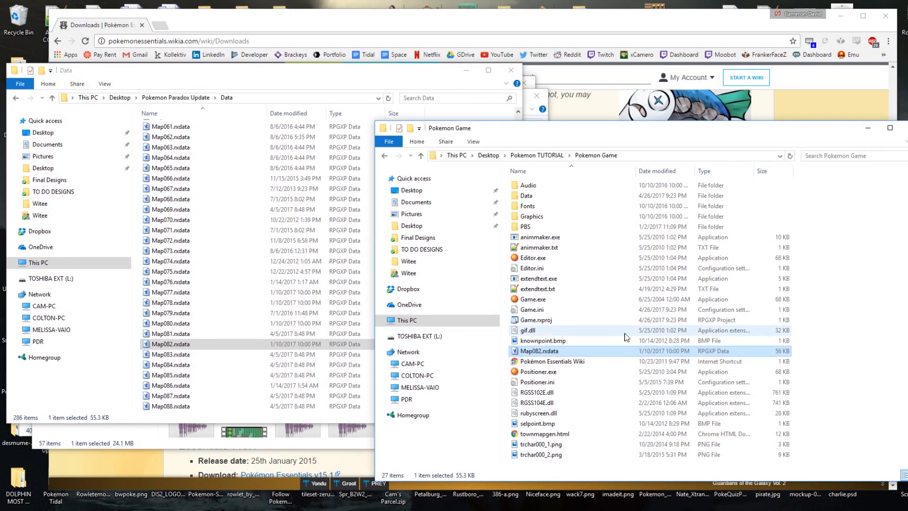
- Place the copied Map082 file in Pokemon Game\Data as Map091.rxdata, then reopen Game.rxproj
{"action": "right_click", "coordinate": [538, 351]}
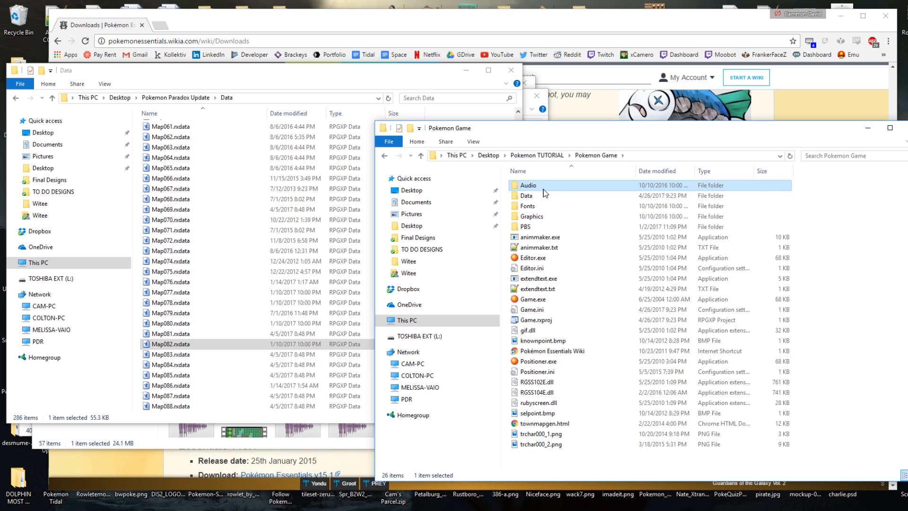
{"action": "double_click", "coordinate": [527, 185]}
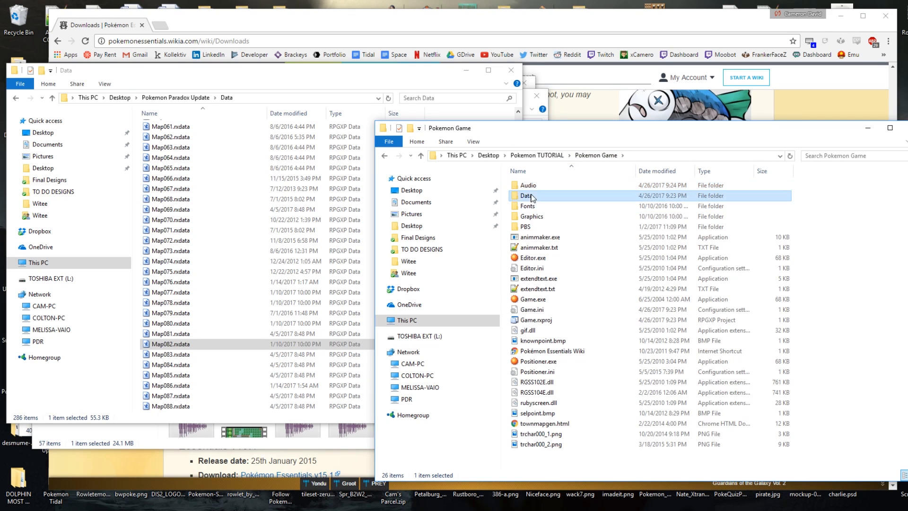
{"action": "double_click", "coordinate": [527, 195]}
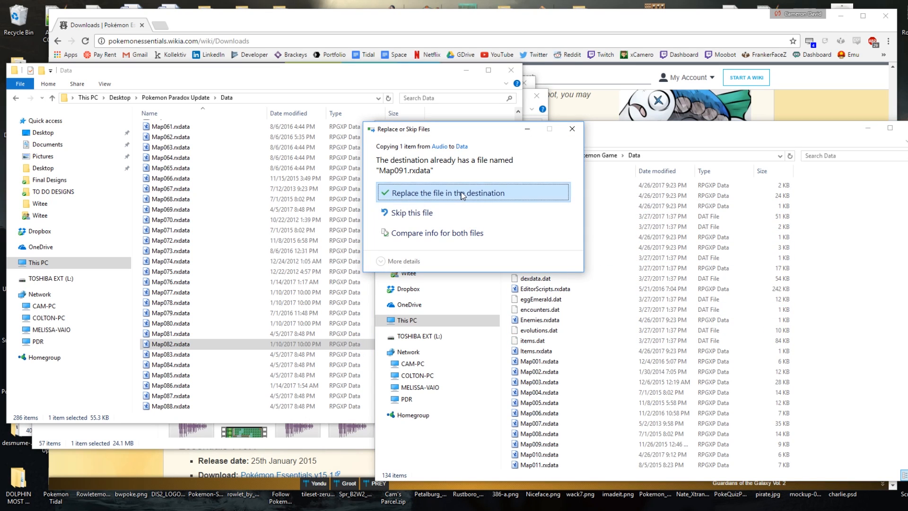
{"action": "left_click", "coordinate": [473, 193]}
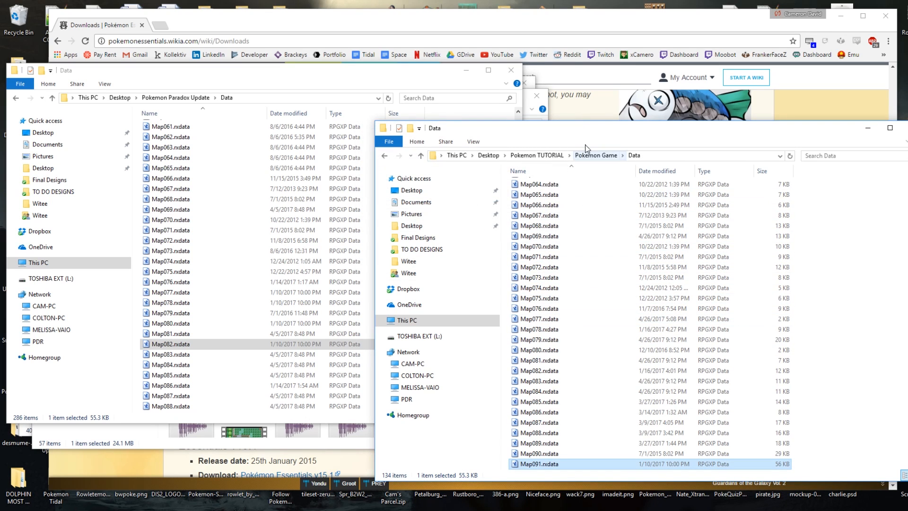
{"action": "left_click", "coordinate": [595, 155]}
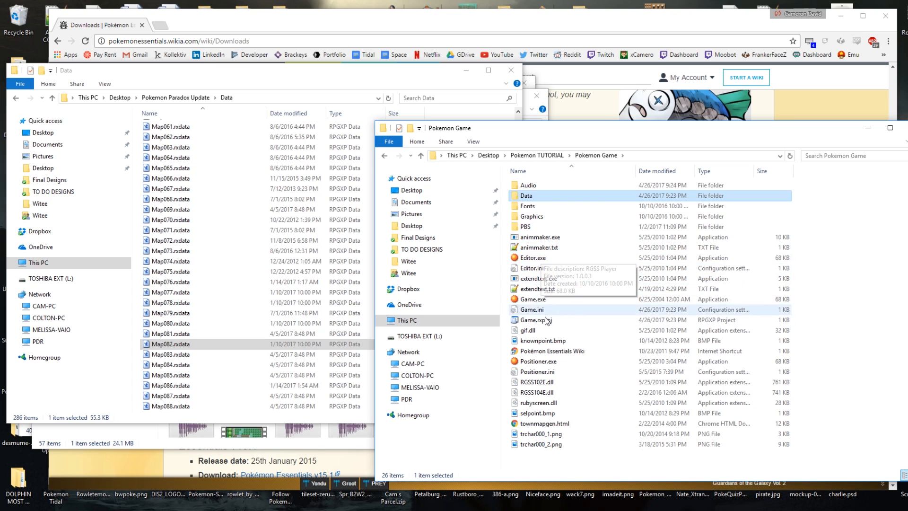
{"action": "double_click", "coordinate": [533, 320]}
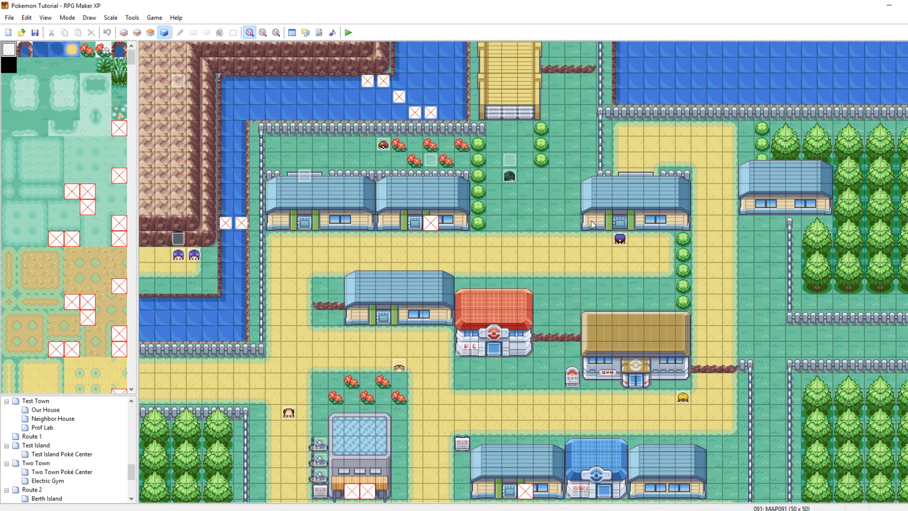
{"action": "mouse_move", "coordinate": [266, 227]}
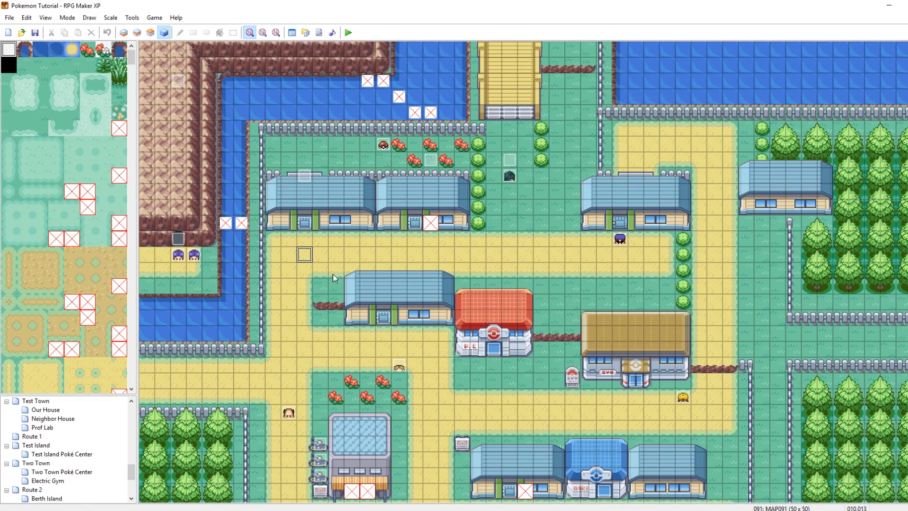
{"action": "mouse_move", "coordinate": [326, 228]}
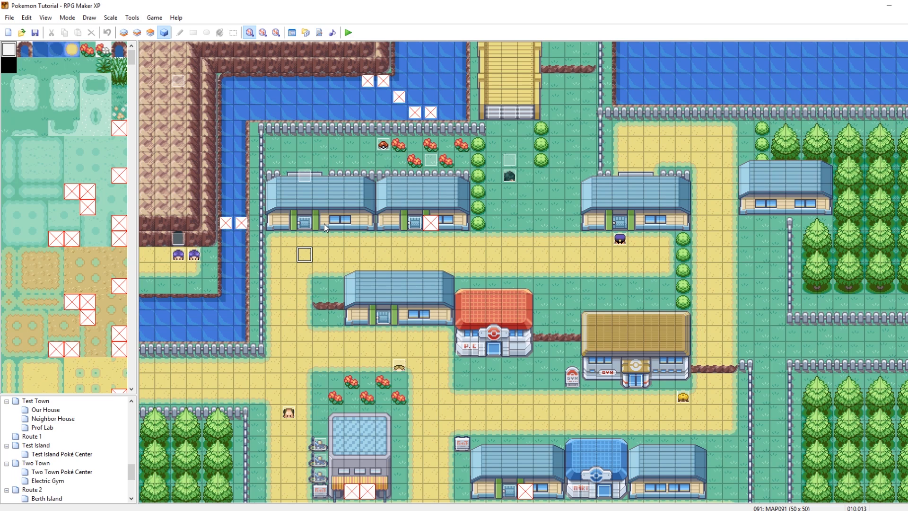
{"action": "mouse_move", "coordinate": [394, 138]}
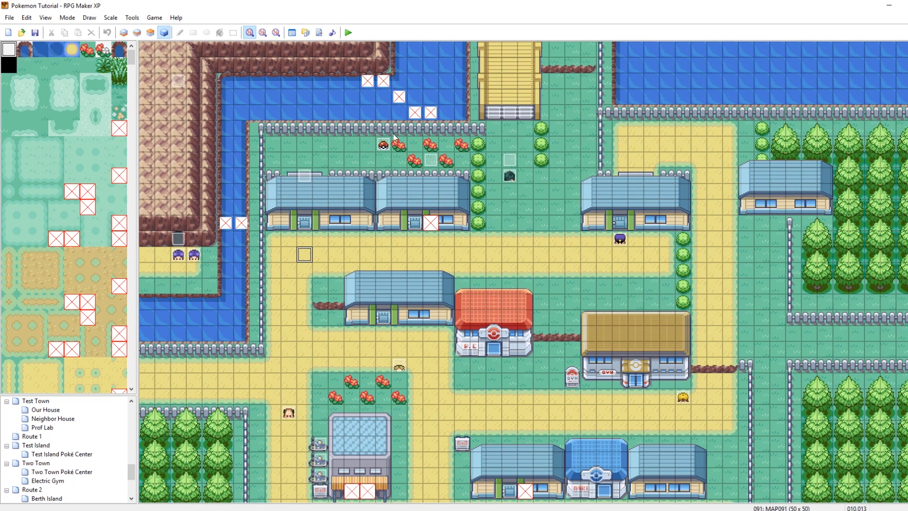
{"action": "mouse_move", "coordinate": [204, 250]}
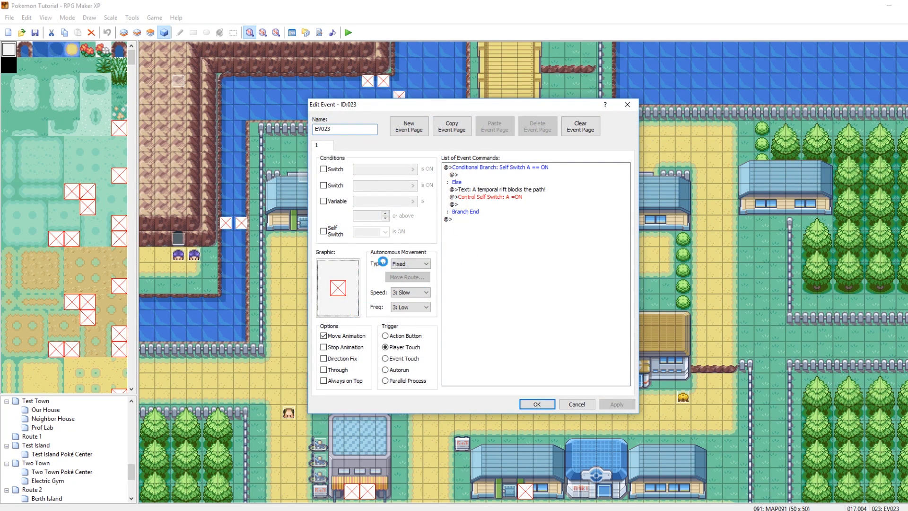
- Close one of MAP091's events without changes and scroll over the imported 50x50 town layout
{"action": "left_click", "coordinate": [337, 288]}
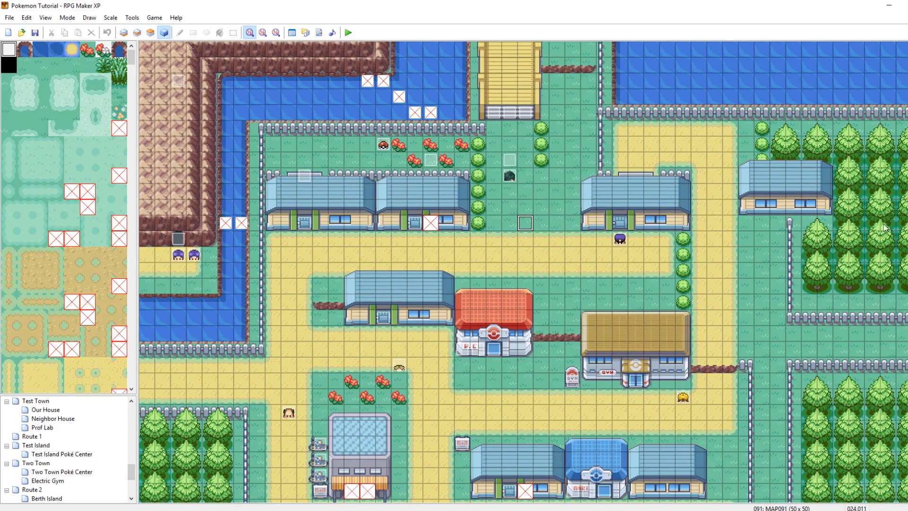
{"action": "scroll", "scroll_direction": "down", "scroll_amount": 3}
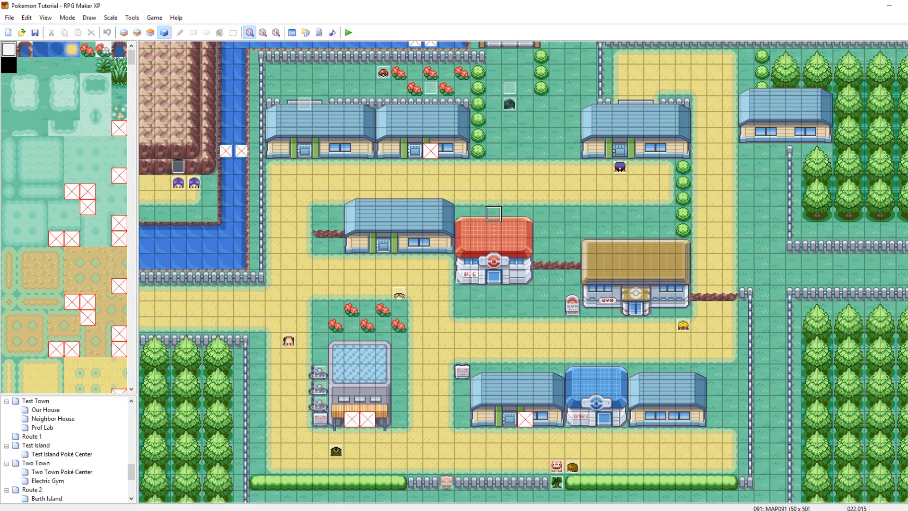
{"action": "scroll", "scroll_direction": "down", "scroll_amount": 3}
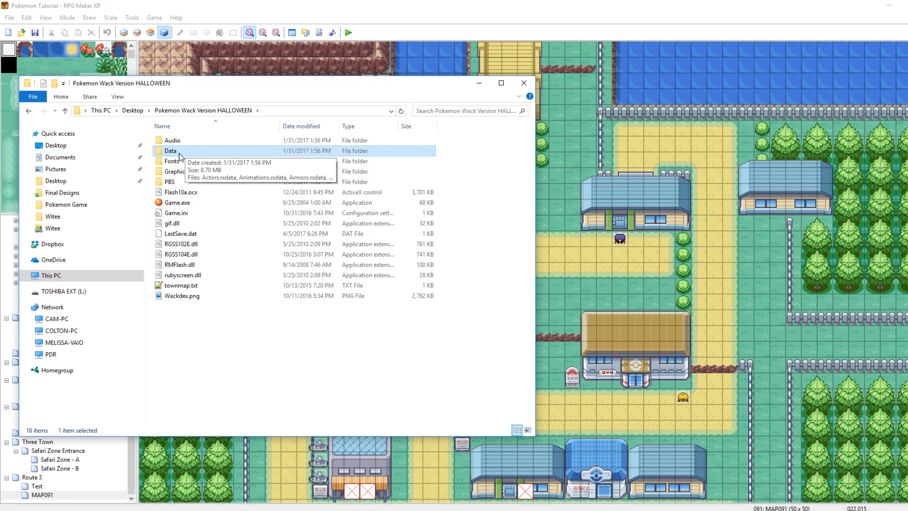
- Browse the map files inside the Wack Version HALLOWEEN project's Data folder
{"action": "double_click", "coordinate": [170, 151]}
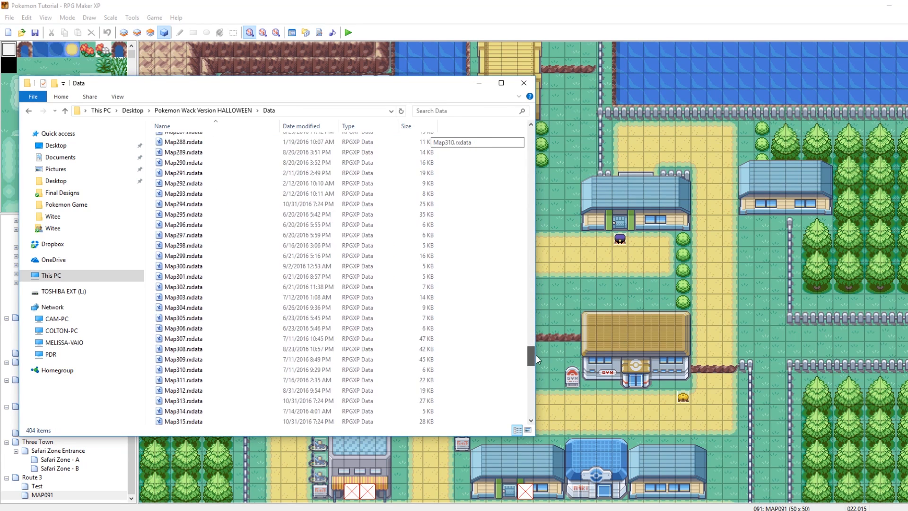
{"action": "left_click", "coordinate": [202, 244]}
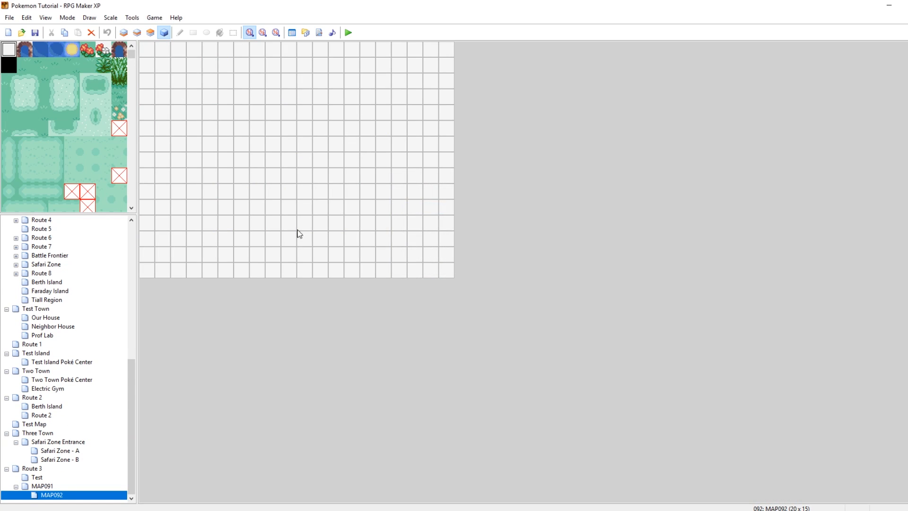
{"action": "mouse_move", "coordinate": [410, 221]}
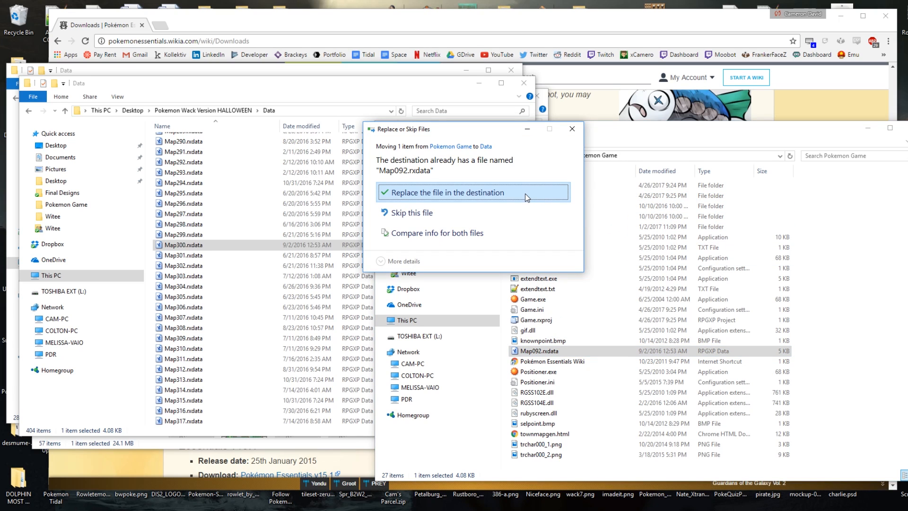
- Confirm replacing Map092.rxdata with the copied map, then reopen Game.rxproj in the Pokemon Game folder
{"action": "left_click", "coordinate": [446, 192]}
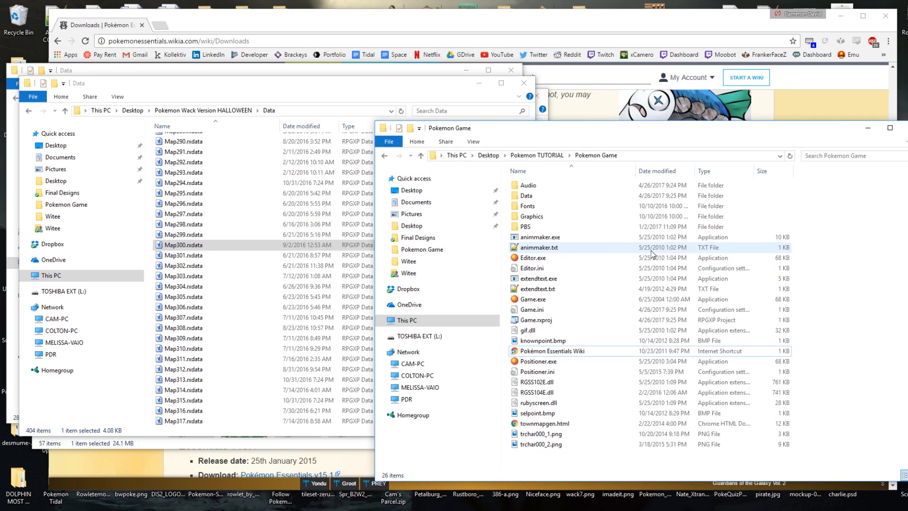
{"action": "left_click", "coordinate": [535, 320]}
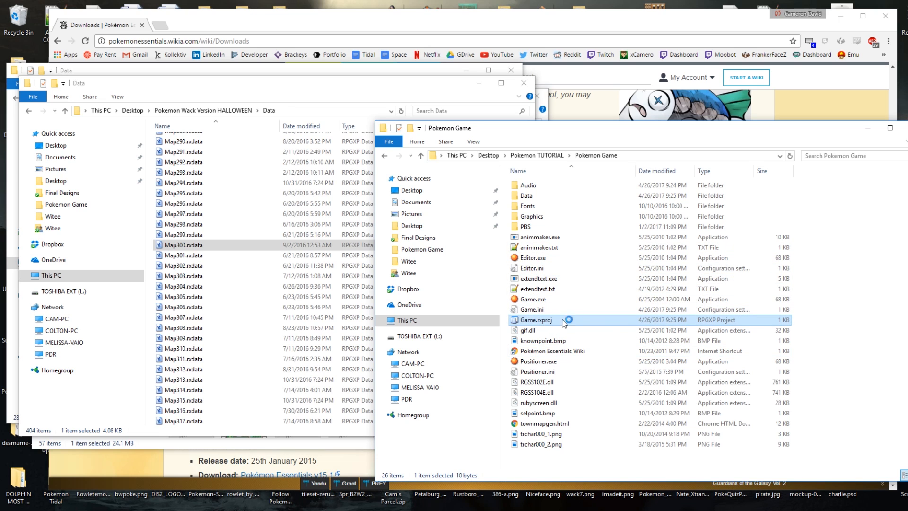
{"action": "double_click", "coordinate": [535, 320]}
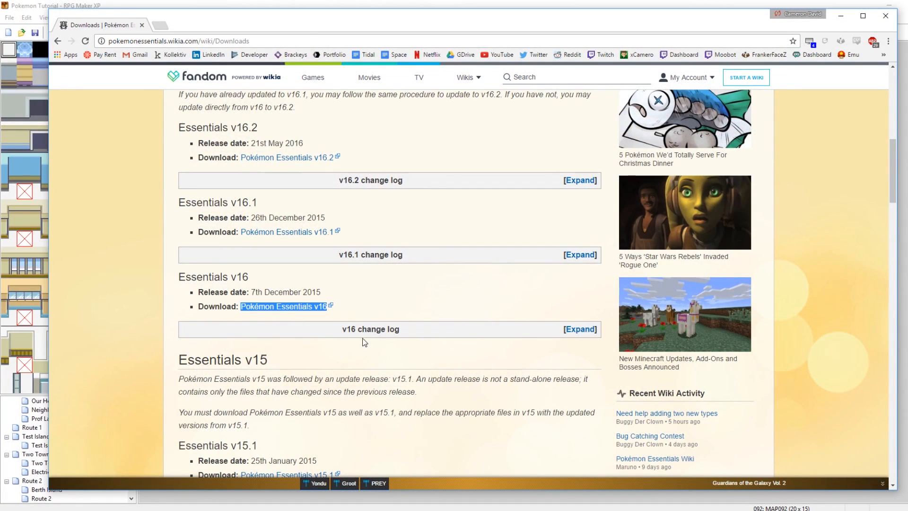
{"action": "mouse_move", "coordinate": [404, 311]}
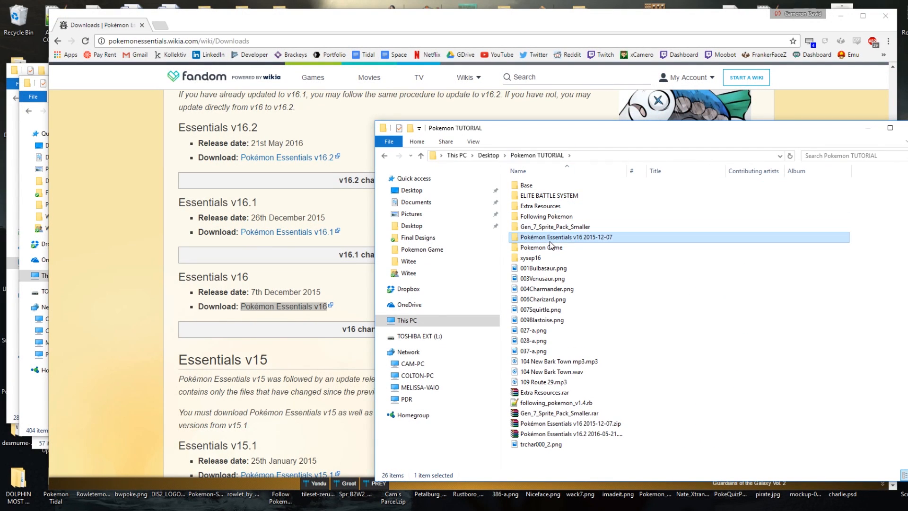
- Launch Game.rxproj from the downloaded Pokémon Essentials v16 folder
{"action": "double_click", "coordinate": [565, 236]}
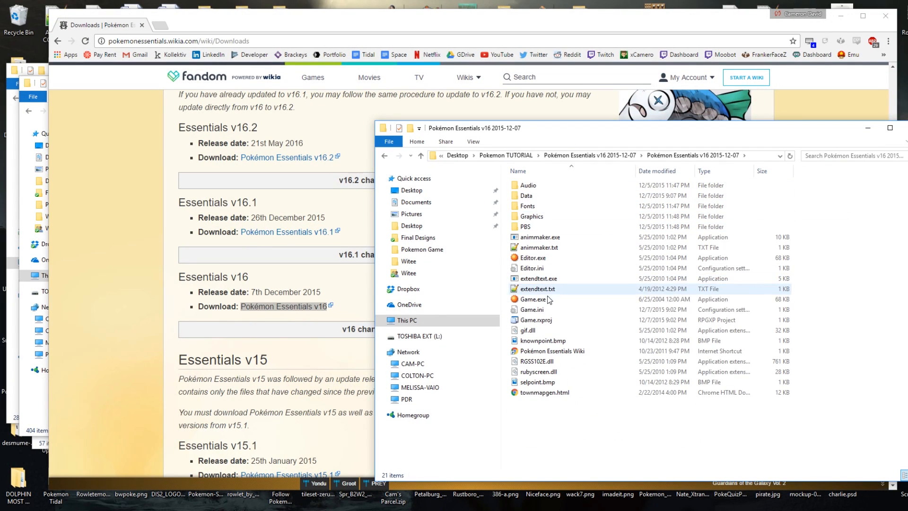
{"action": "double_click", "coordinate": [534, 319]}
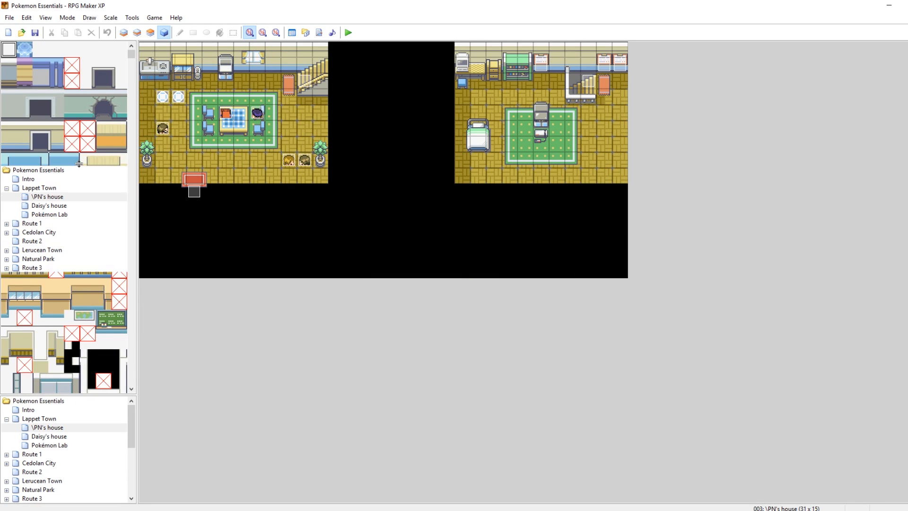
- Look over Ingido Plateau, Route 1 and Route 2 in the Essentials map tree, ending on Route 2
{"action": "right_click", "coordinate": [40, 276]}
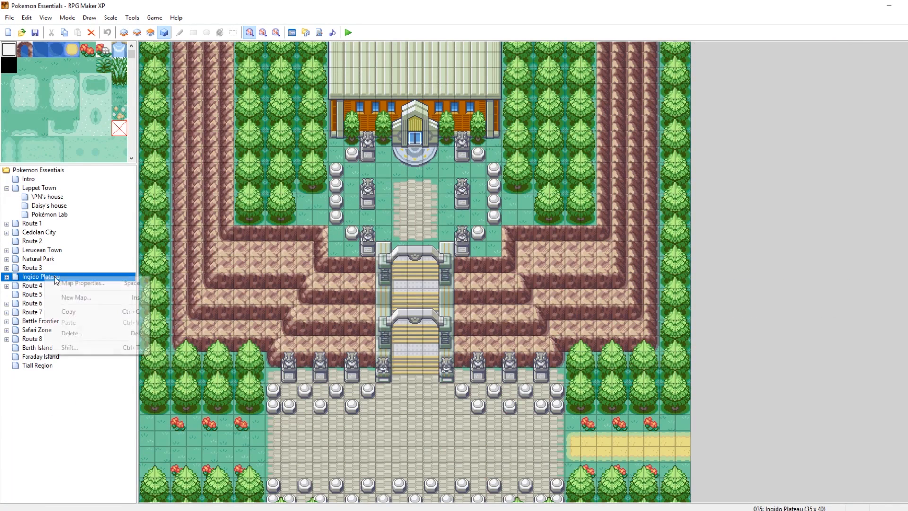
{"action": "left_click", "coordinate": [83, 283]}
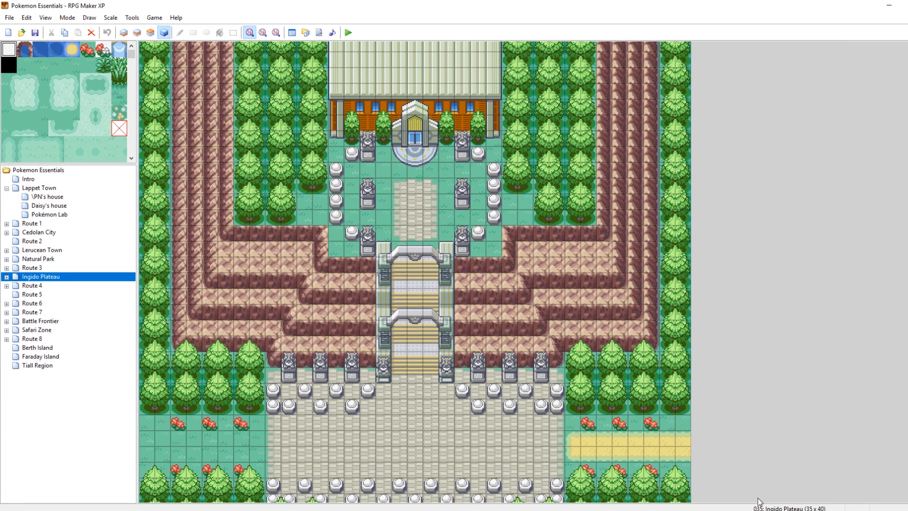
{"action": "mouse_move", "coordinate": [156, 255]}
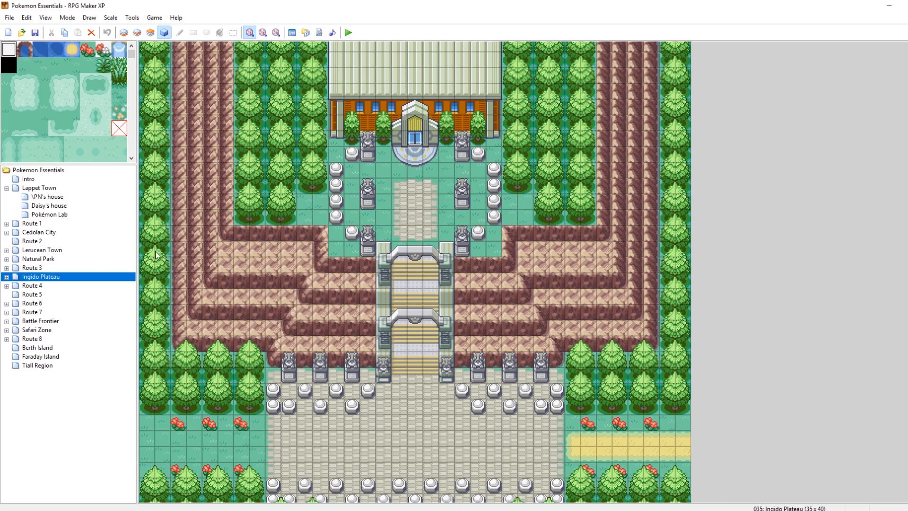
{"action": "left_click", "coordinate": [33, 224]}
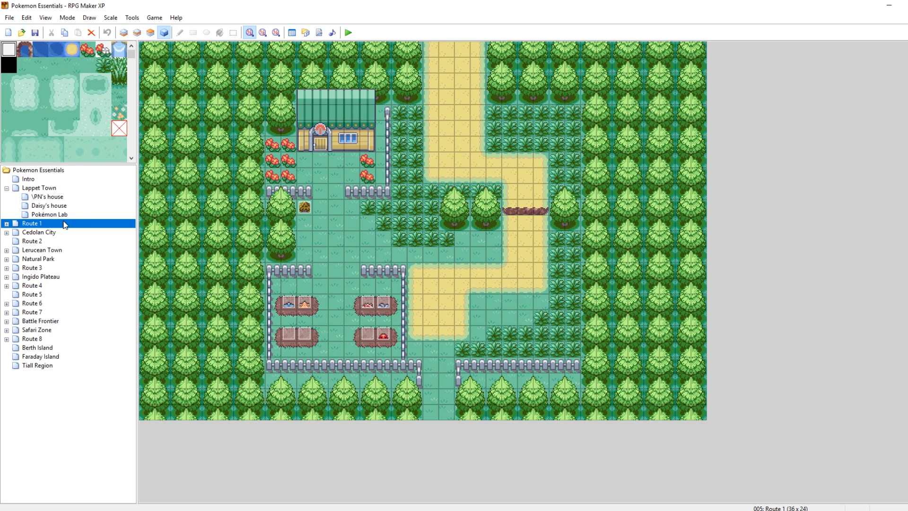
{"action": "left_click", "coordinate": [33, 241]}
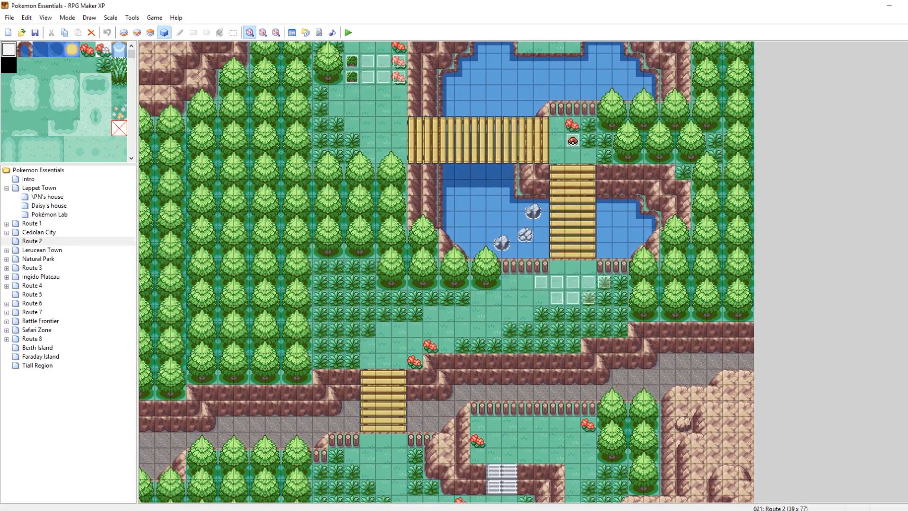
{"action": "scroll", "scroll_direction": "down", "scroll_amount": 3}
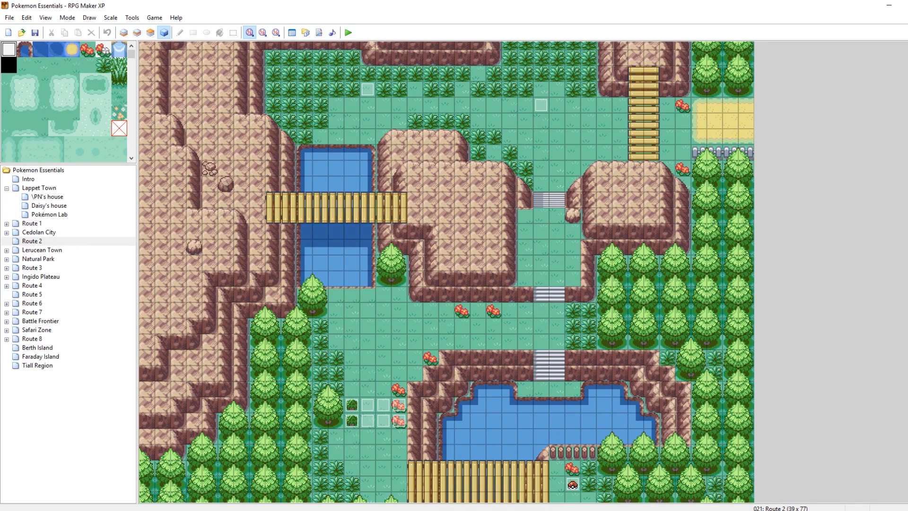
{"action": "mouse_move", "coordinate": [824, 202]}
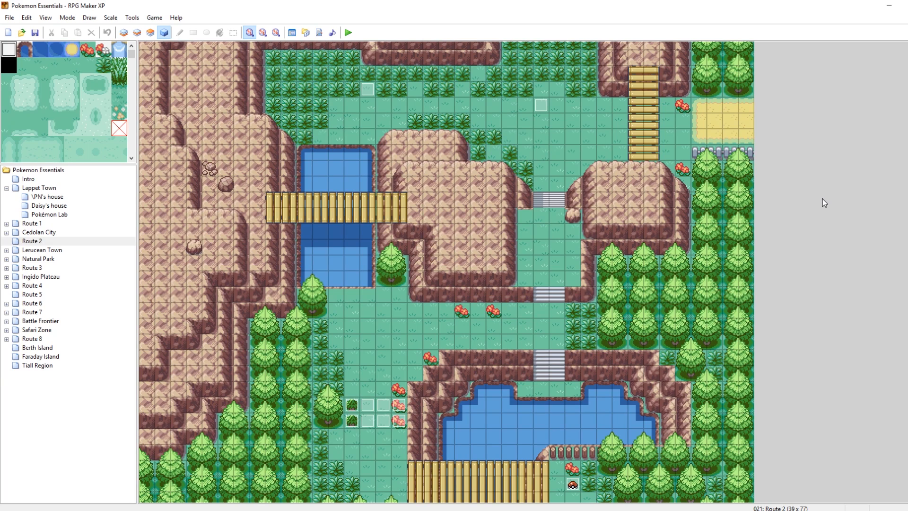
{"action": "mouse_move", "coordinate": [739, 242]}
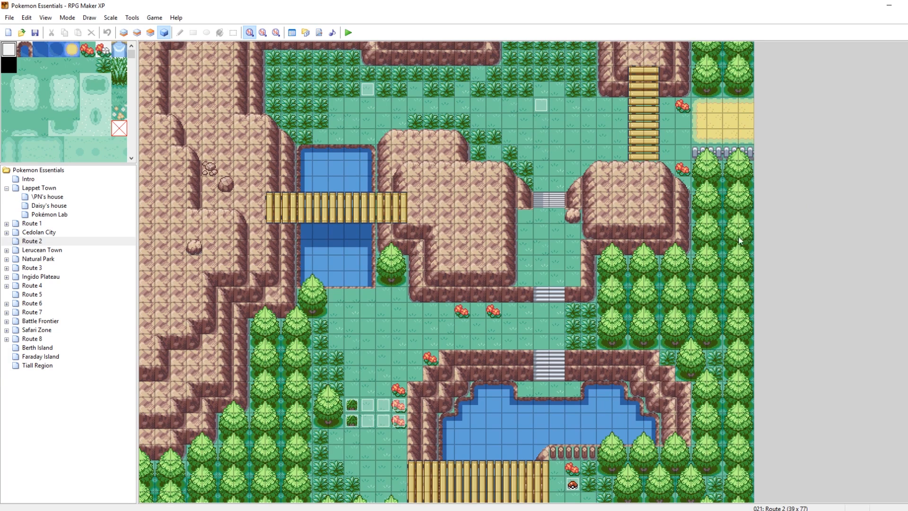